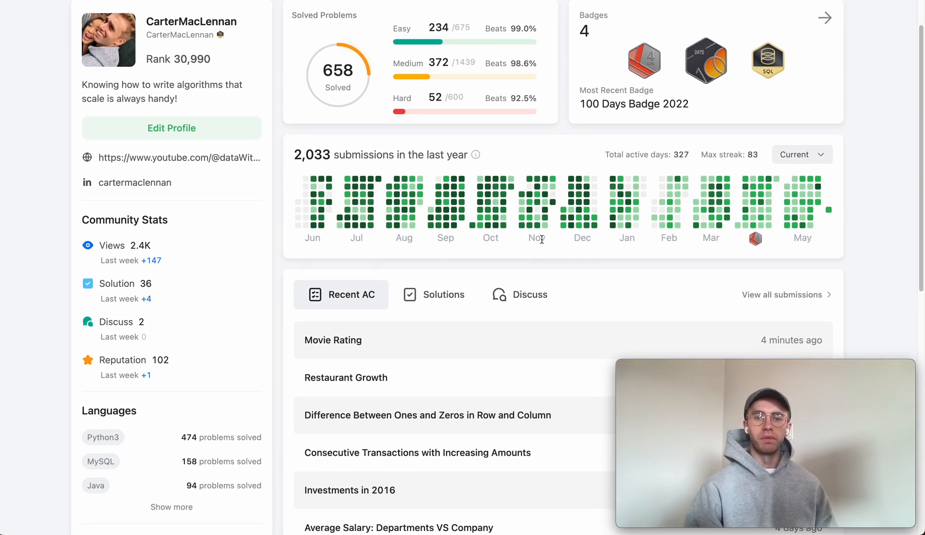
# Step: Open problem 1341 Movie Rating from the filtered problem list
pyautogui.scroll(-3)
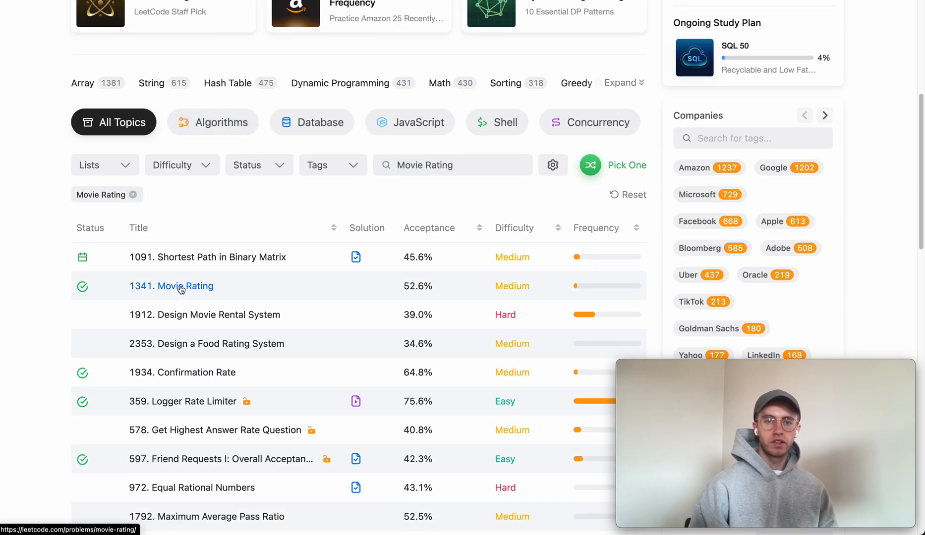
pyautogui.click(172, 285)
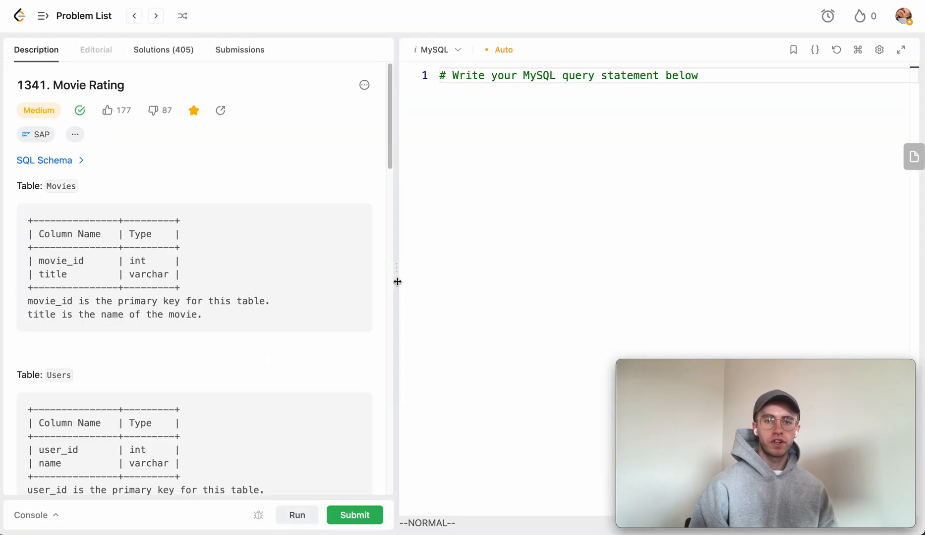
# Step: Widen the description pane and read the Movies and Users schemas, noting the name column
pyautogui.moveTo(396, 282); pyautogui.dragTo(515, 266)
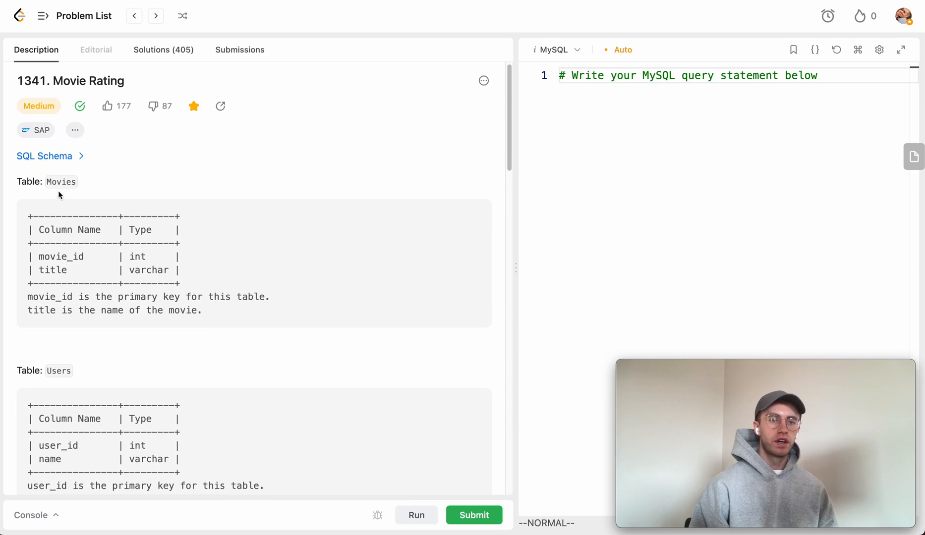
pyautogui.scroll(-3)
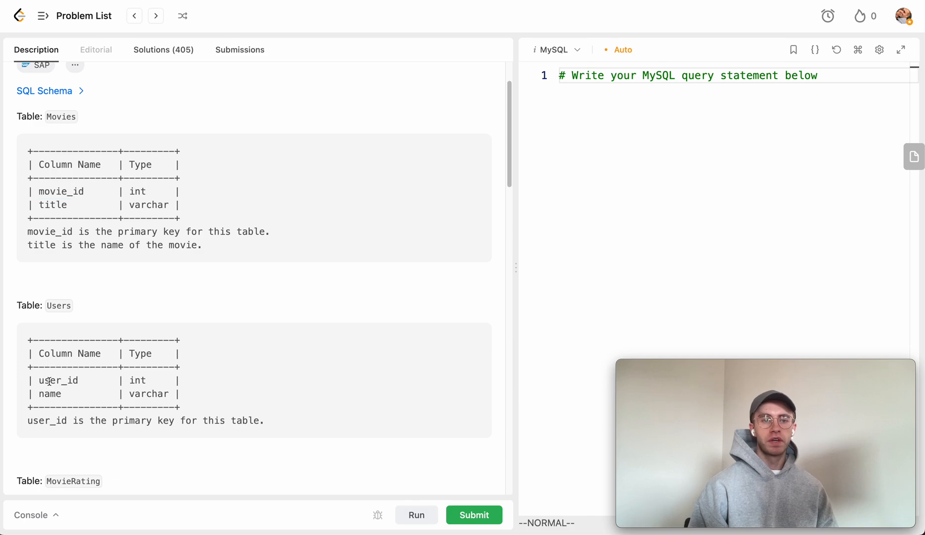
pyautogui.doubleClick(51, 205)
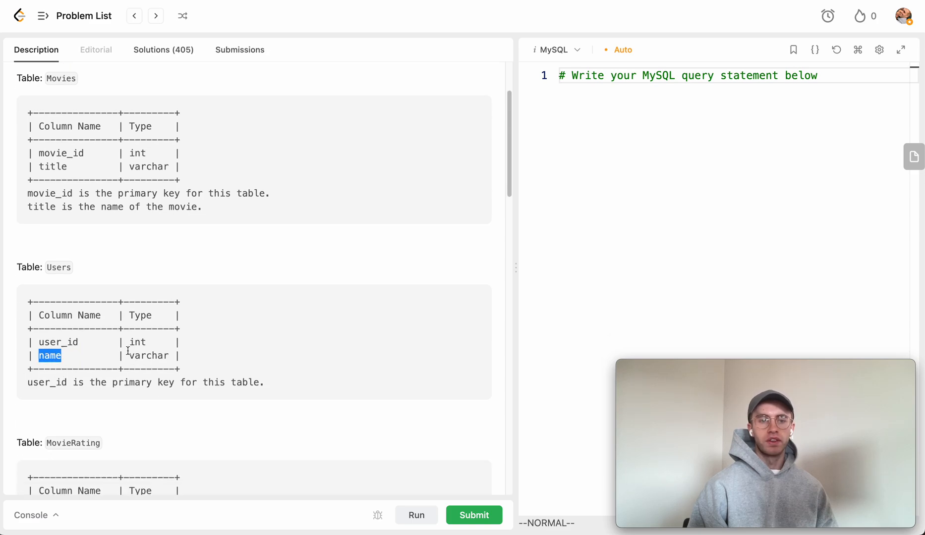
pyautogui.scroll(-3)
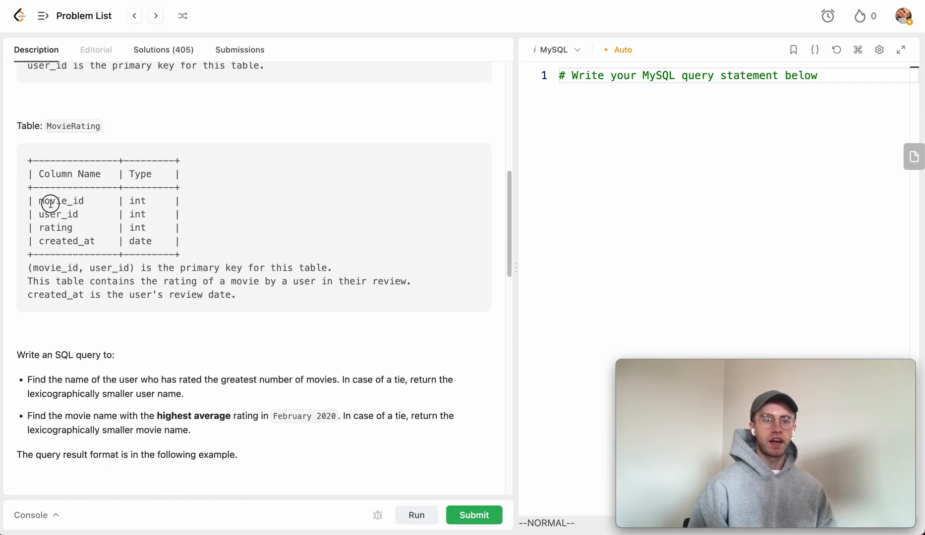
# Step: Read the MovieRating schema, marking its user_id and created_at columns
pyautogui.doubleClick(57, 214)
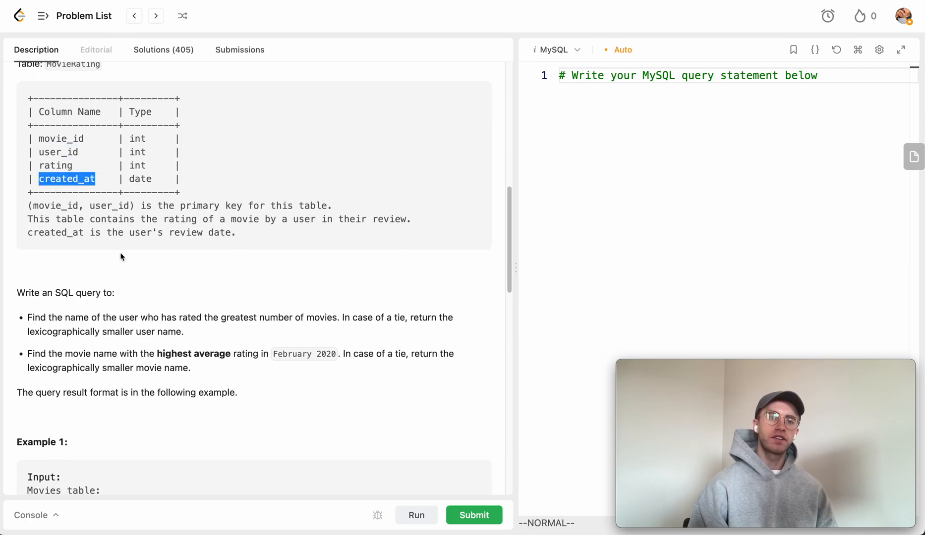
pyautogui.scroll(-3)
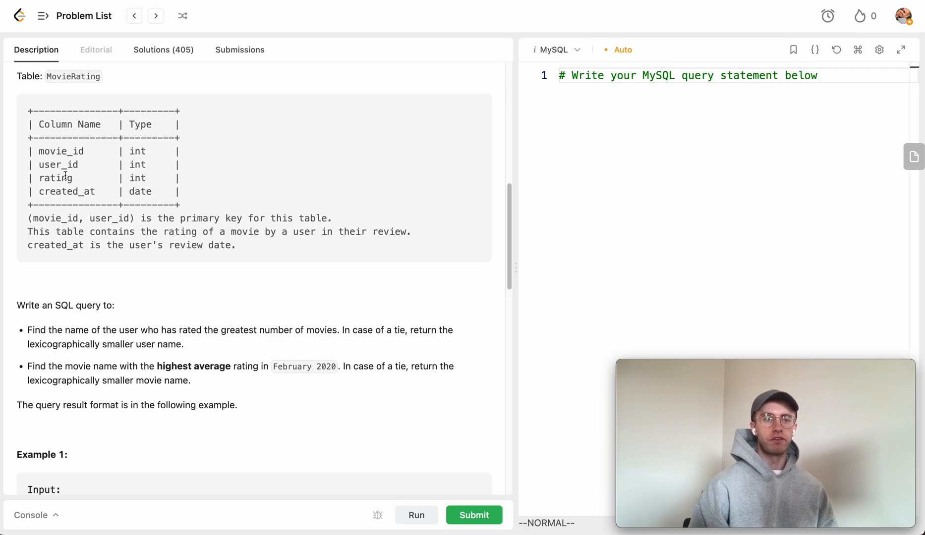
pyautogui.doubleClick(56, 165)
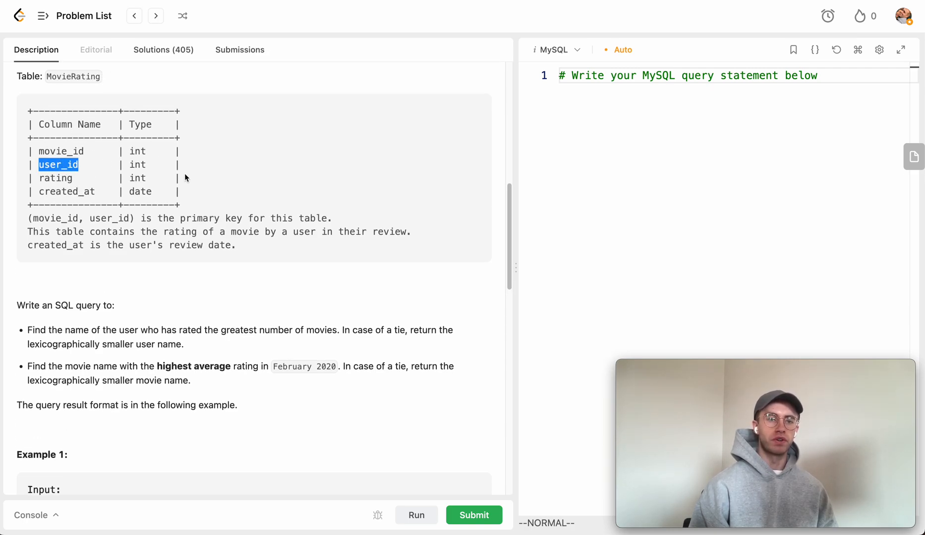
pyautogui.doubleClick(66, 191)
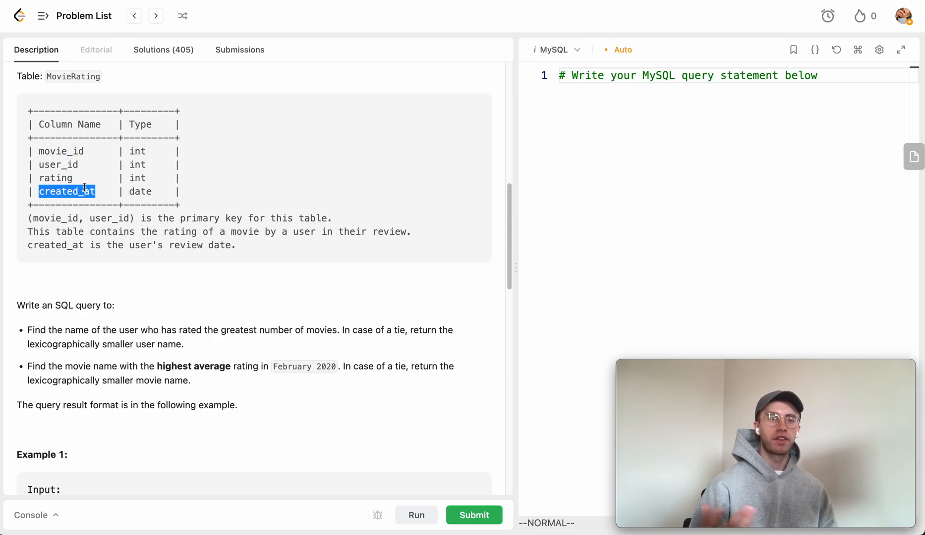
pyautogui.scroll(-3)
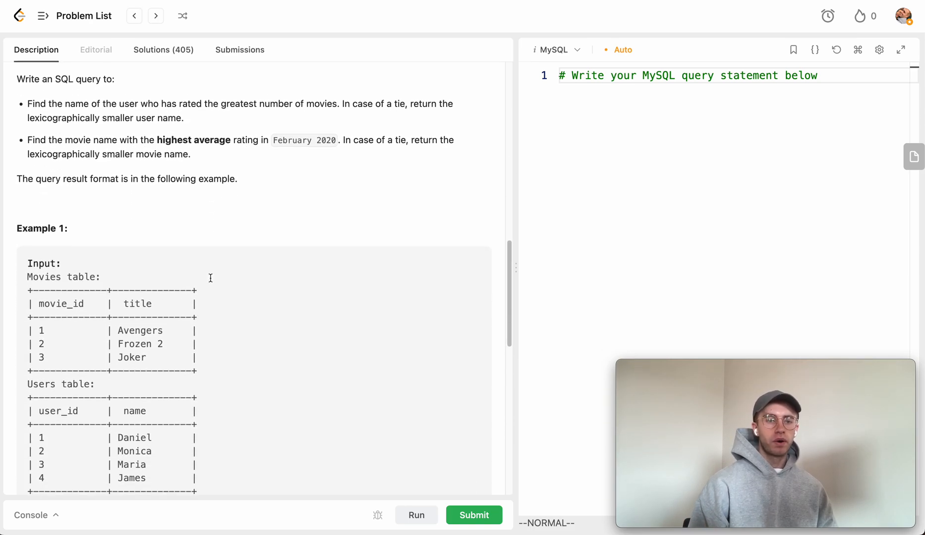
pyautogui.scroll(-3)
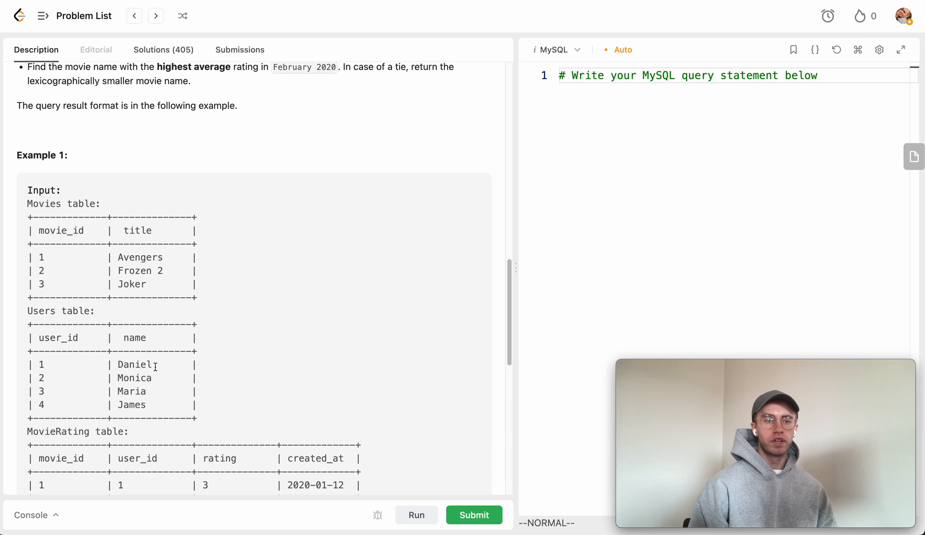
pyautogui.scroll(-3)
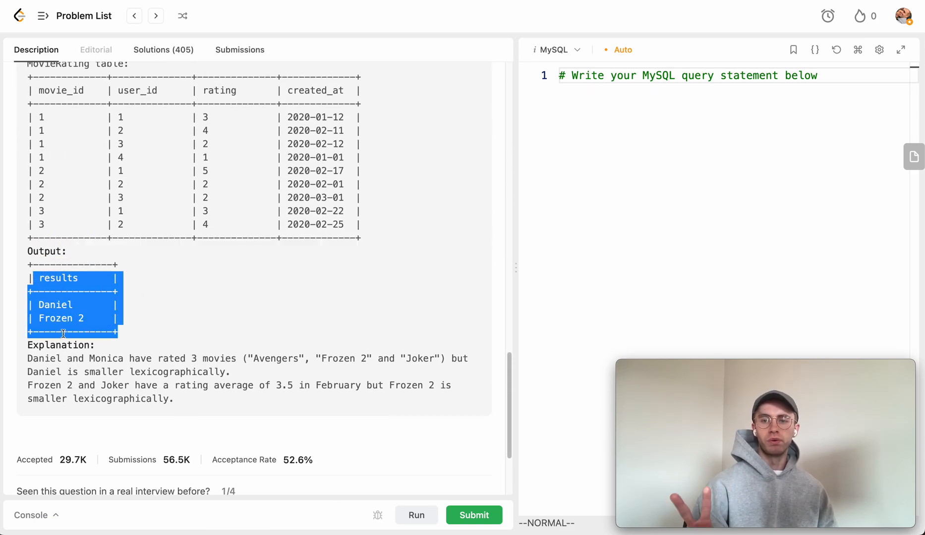
pyautogui.doubleClick(54, 304)
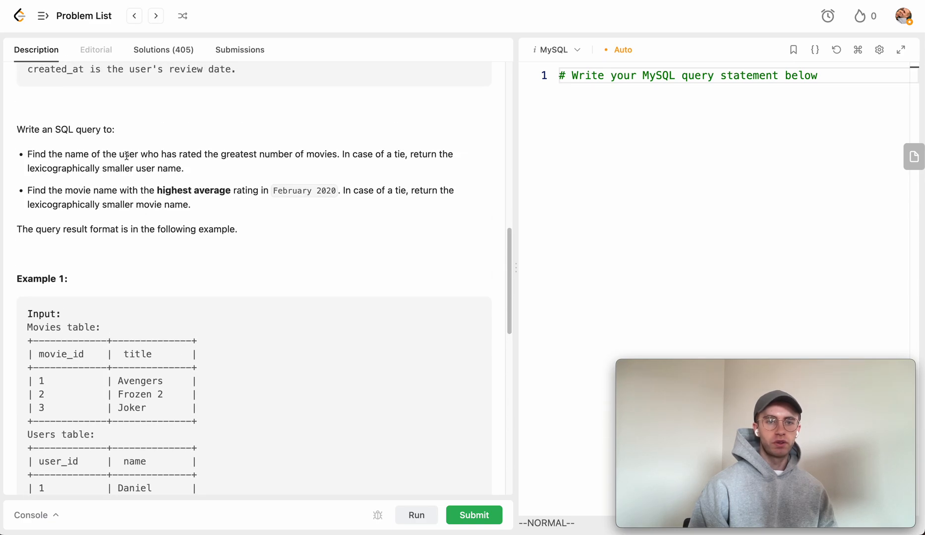
# Step: Re-read the top-user requirement: greatest number of ratings, ties broken lexicographically by name
pyautogui.moveTo(27, 154); pyautogui.dragTo(183, 168)
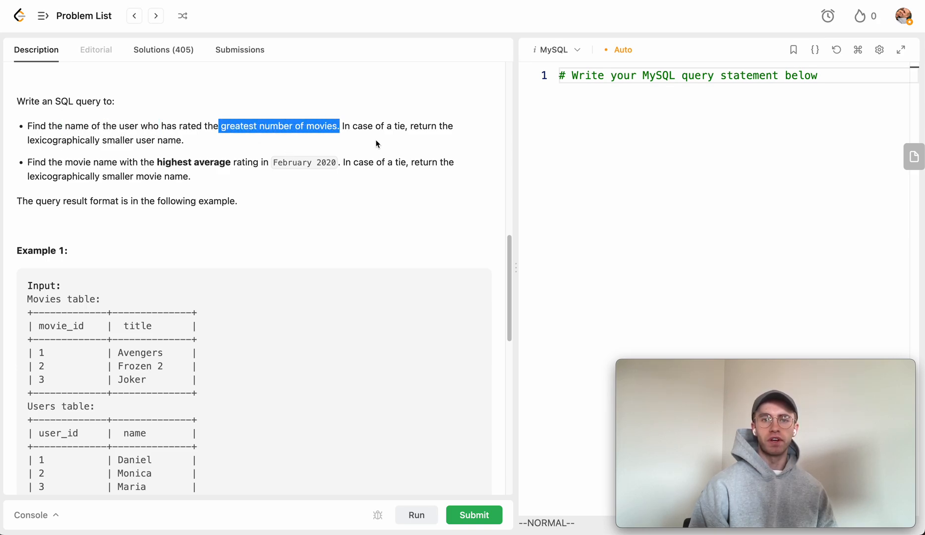
pyautogui.click(339, 126)
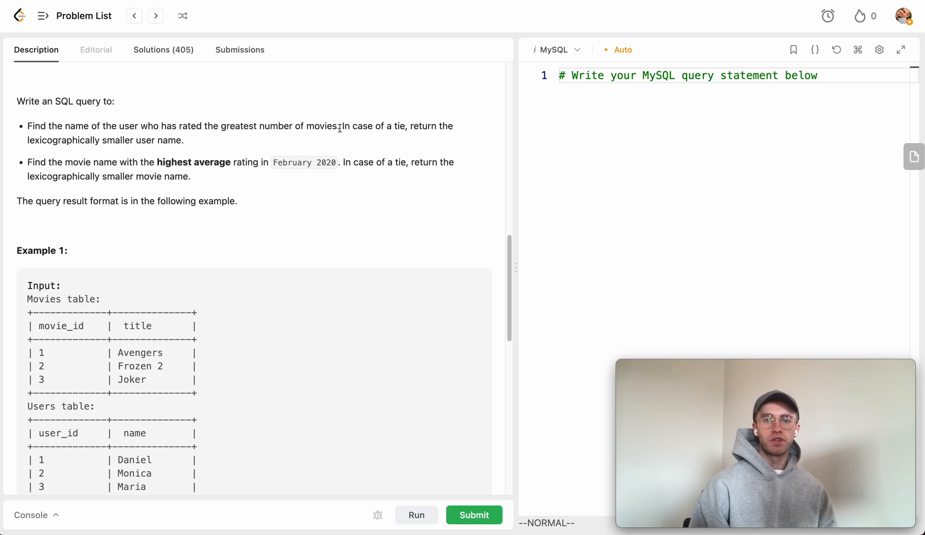
pyautogui.moveTo(341, 126); pyautogui.dragTo(411, 126)
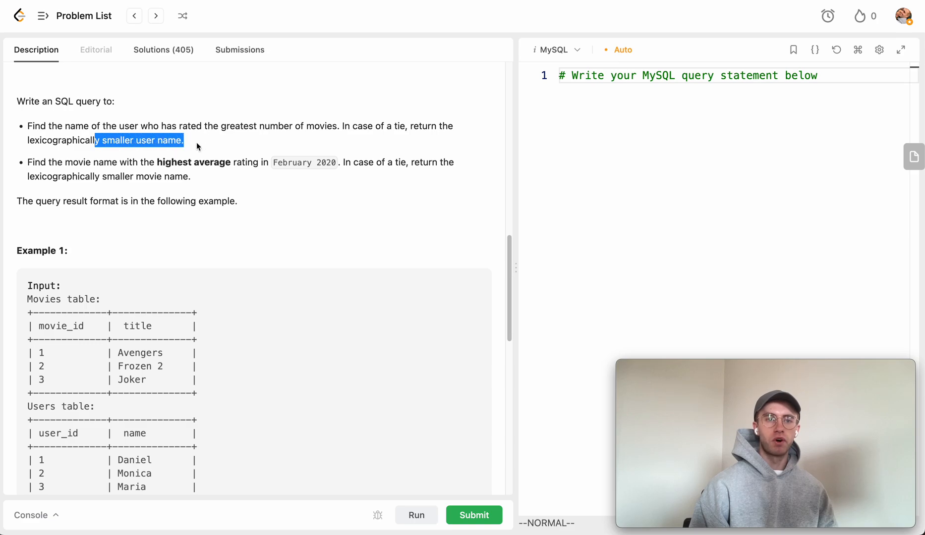
pyautogui.scroll(-3)
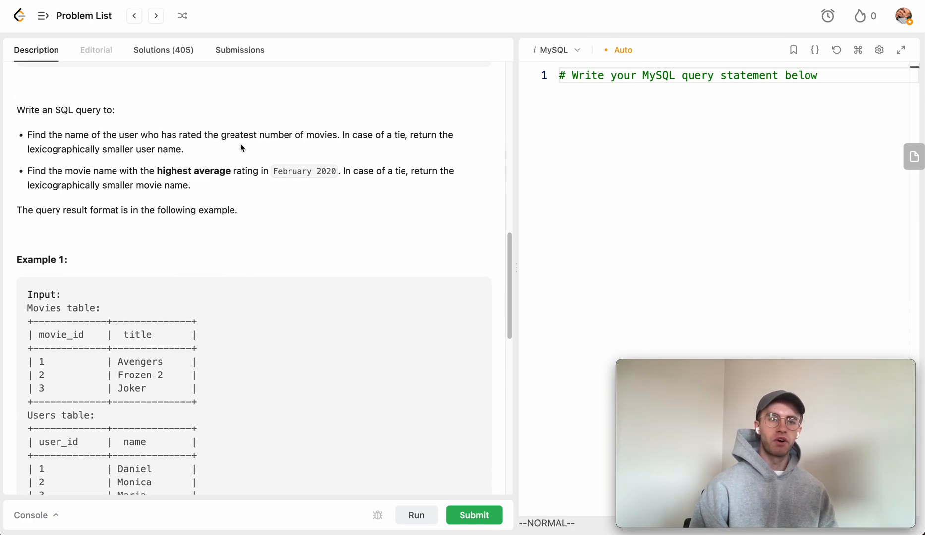
pyautogui.doubleClick(60, 149)
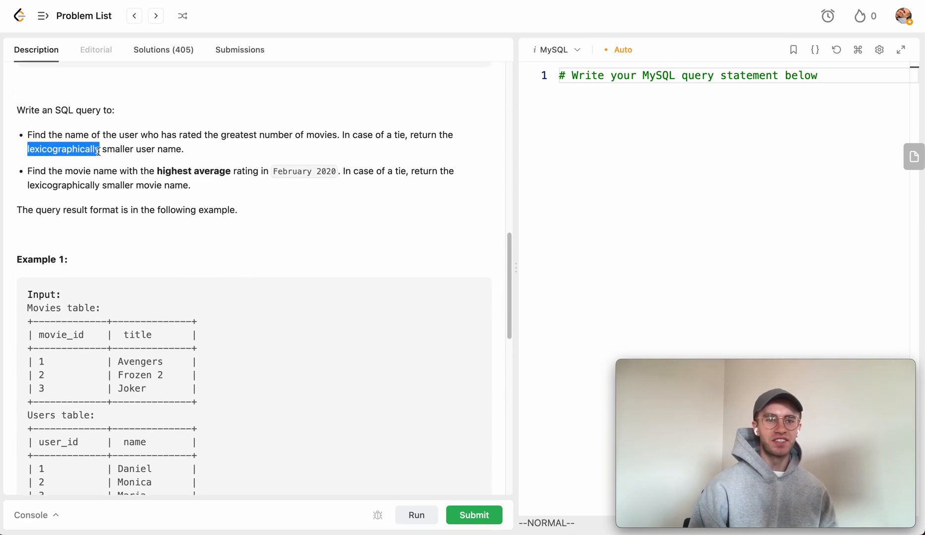
# Step: Re-read the movie requirement: highest average rating in February 2020
pyautogui.scroll(-3)
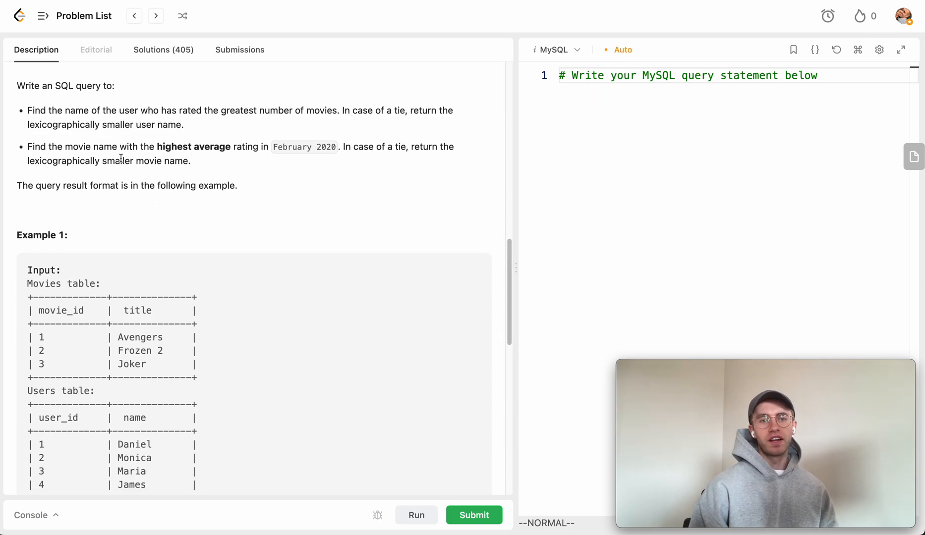
pyautogui.scroll(-3)
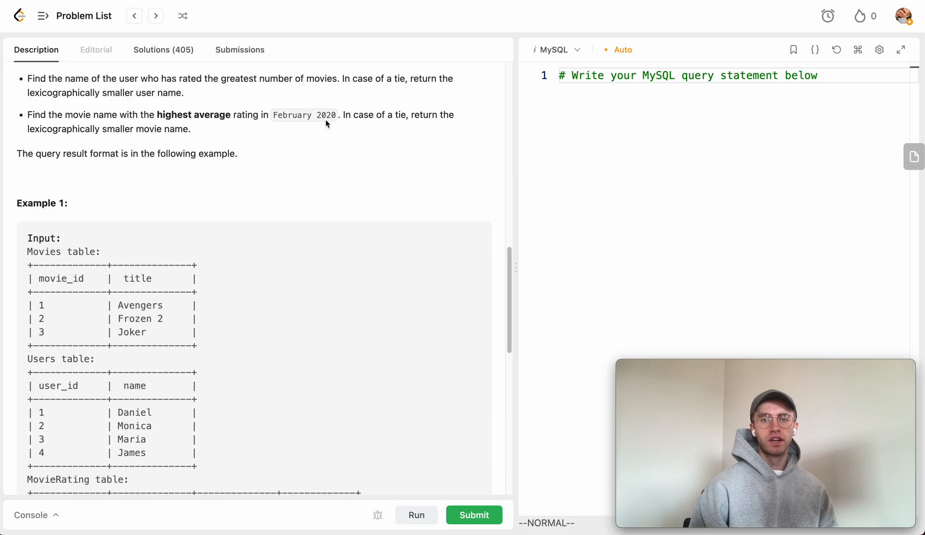
pyautogui.doubleClick(303, 115)
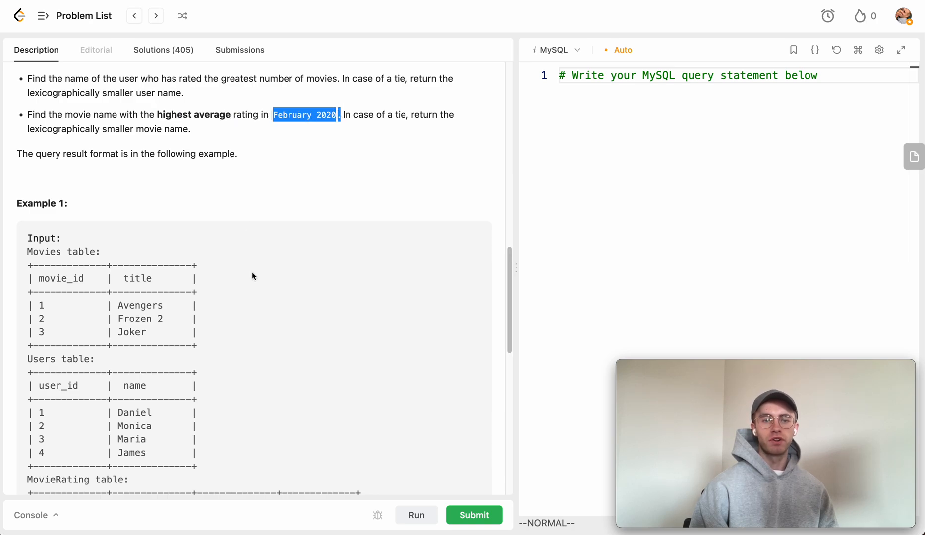
pyautogui.scroll(-3)
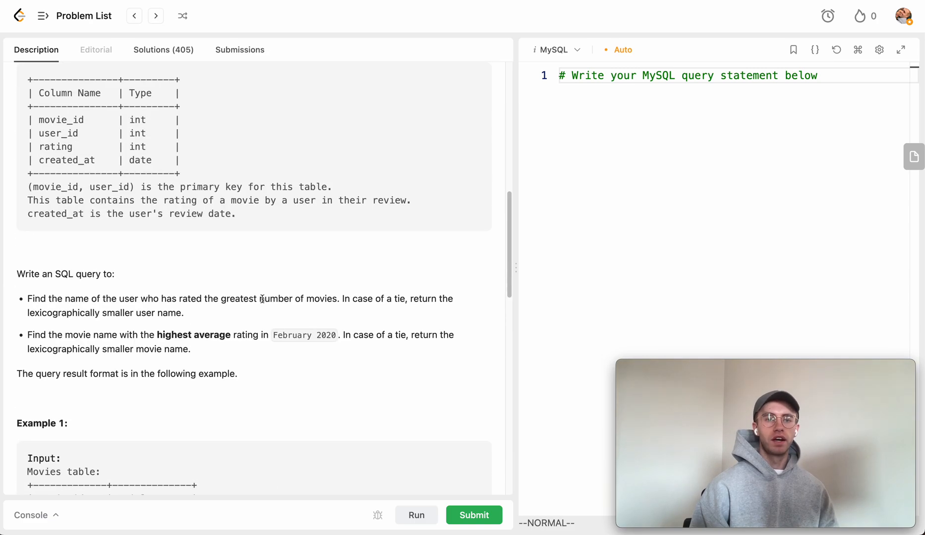
pyautogui.doubleClick(326, 335)
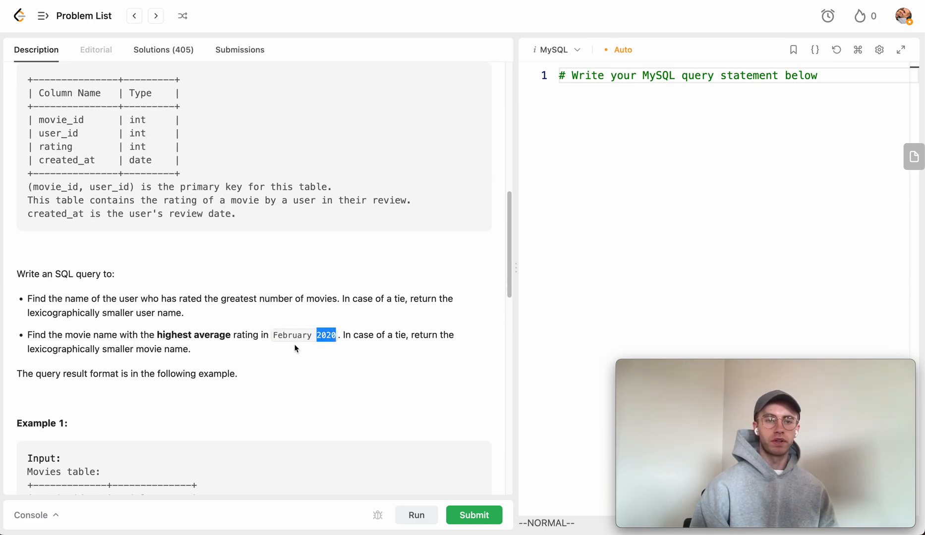
pyautogui.scroll(-3)
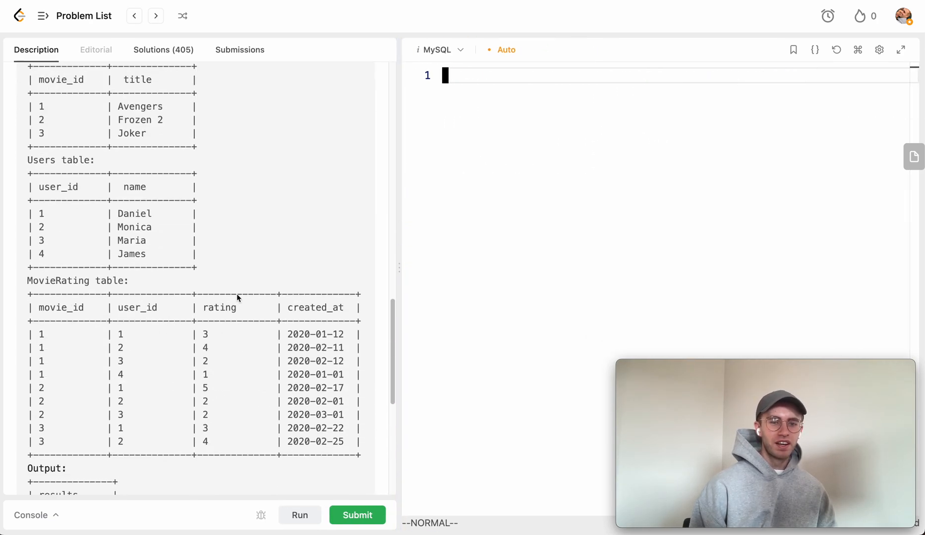
# Step: Start the query with SELECT name AS results on one line
pyautogui.scroll(-3)
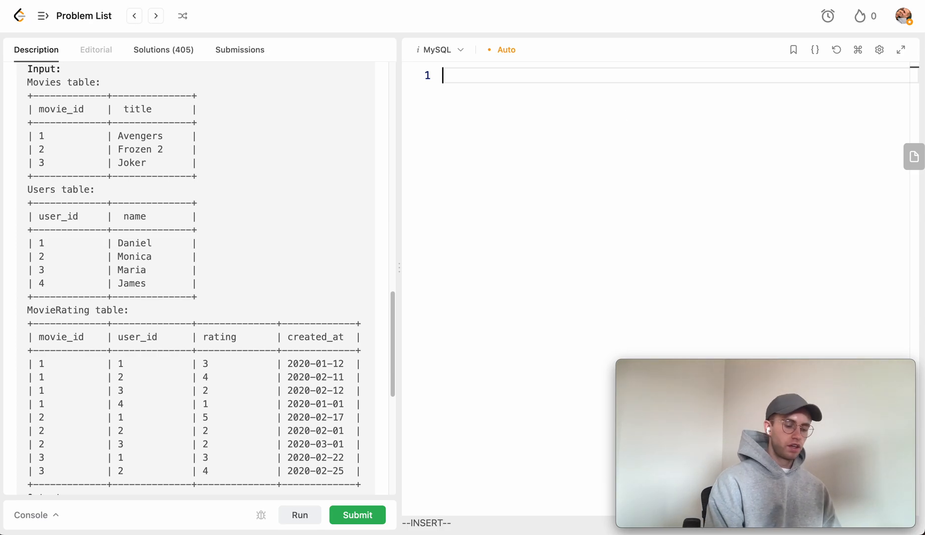
pyautogui.write('SELECT')
pyautogui.write('k')
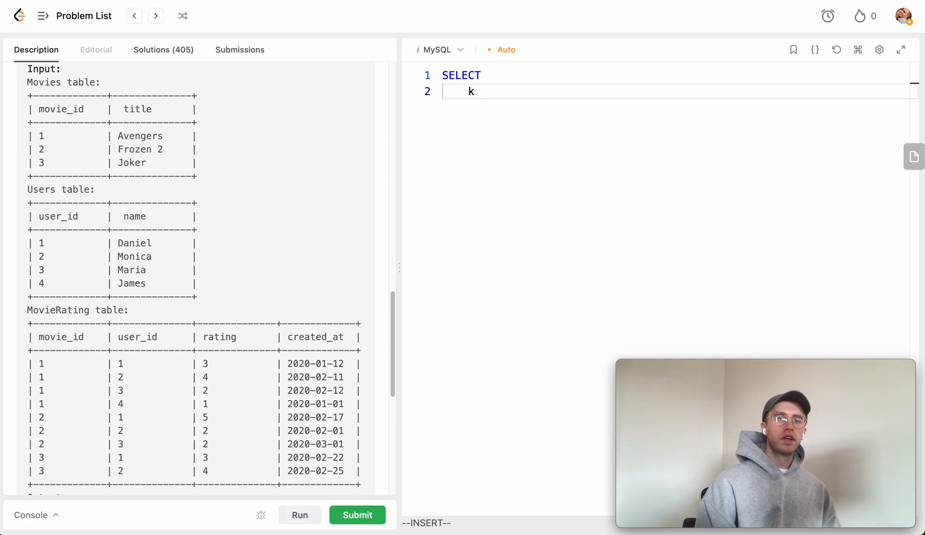
pyautogui.scroll(-3)
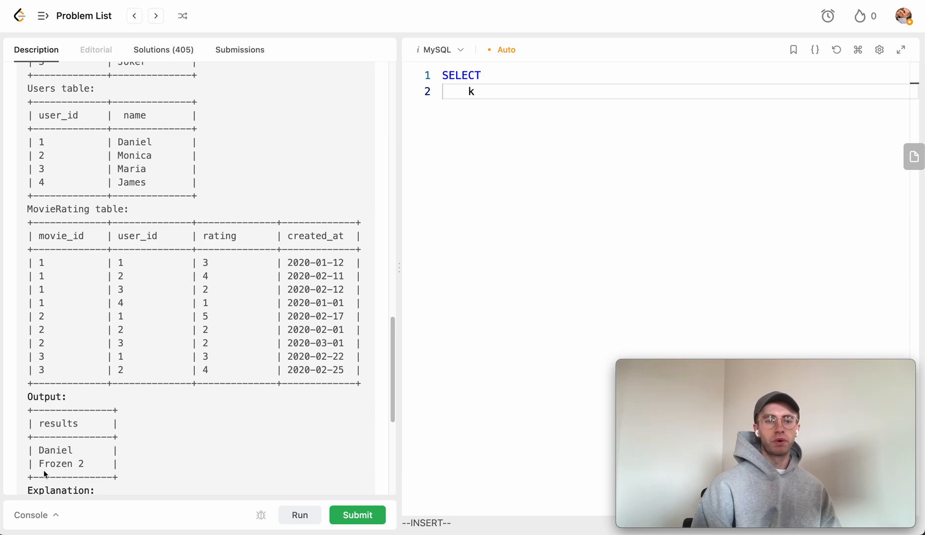
pyautogui.moveTo(611, 120)
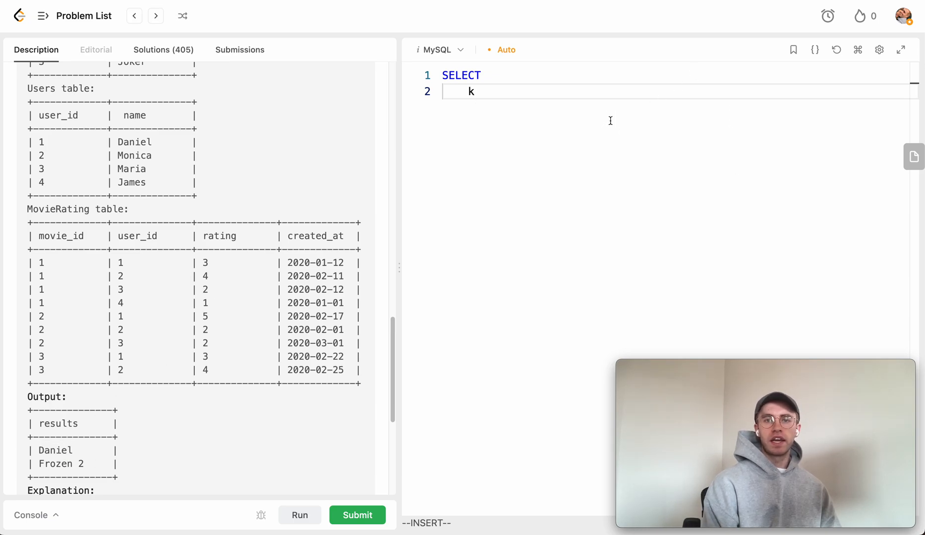
pyautogui.press('Backspace')
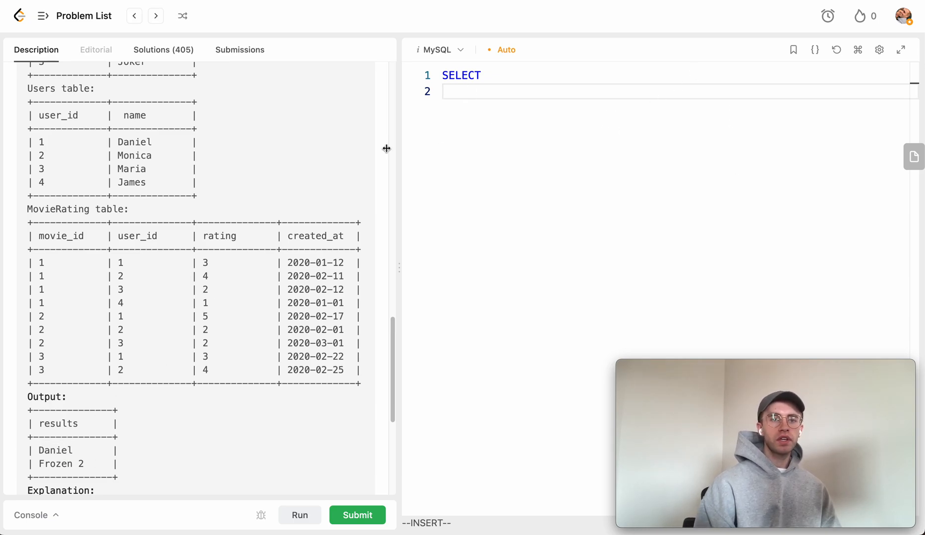
pyautogui.scroll(-3)
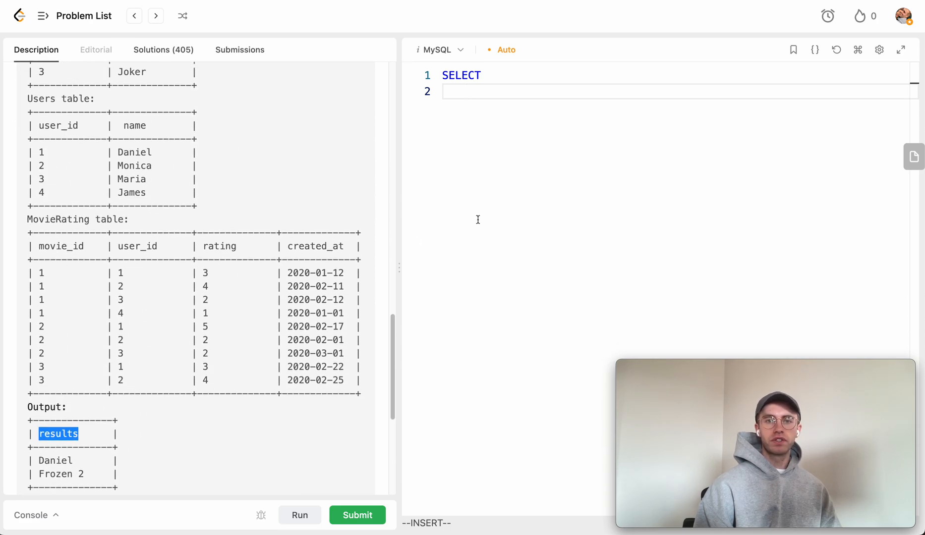
pyautogui.write('name')
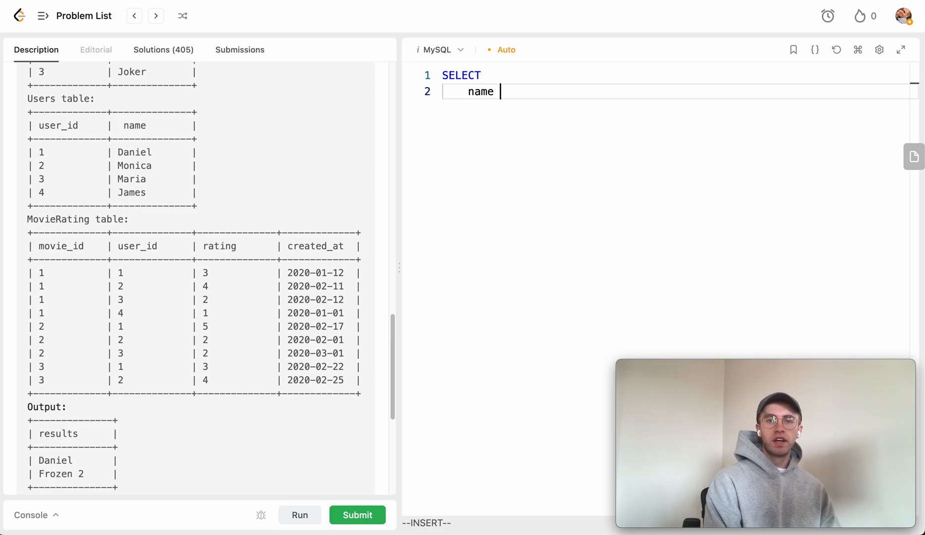
pyautogui.write('AS results')
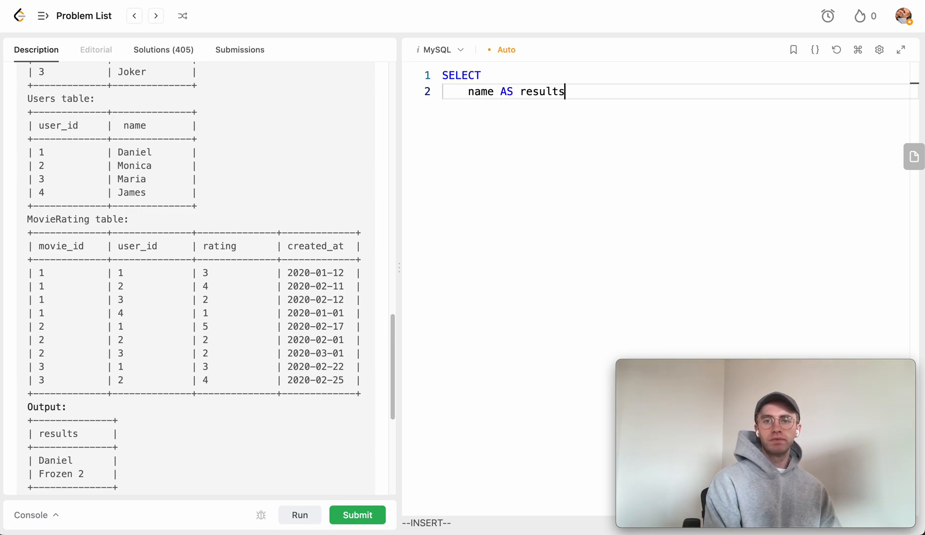
pyautogui.press('Backspace')
pyautogui.write('FROM Movie')
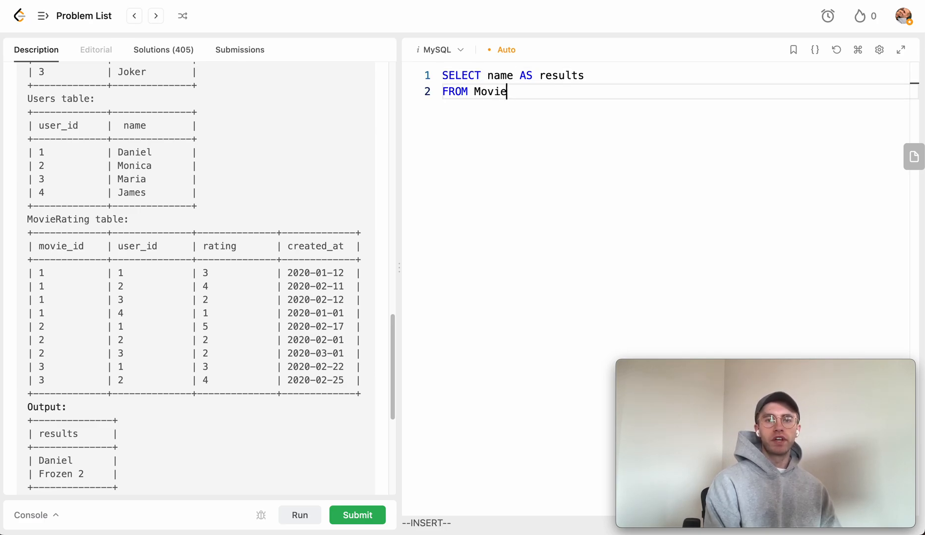
# Step: Add FROM MovieTable JOIN Users USING(user_id) GROUP BY user_id
pyautogui.write('Table')
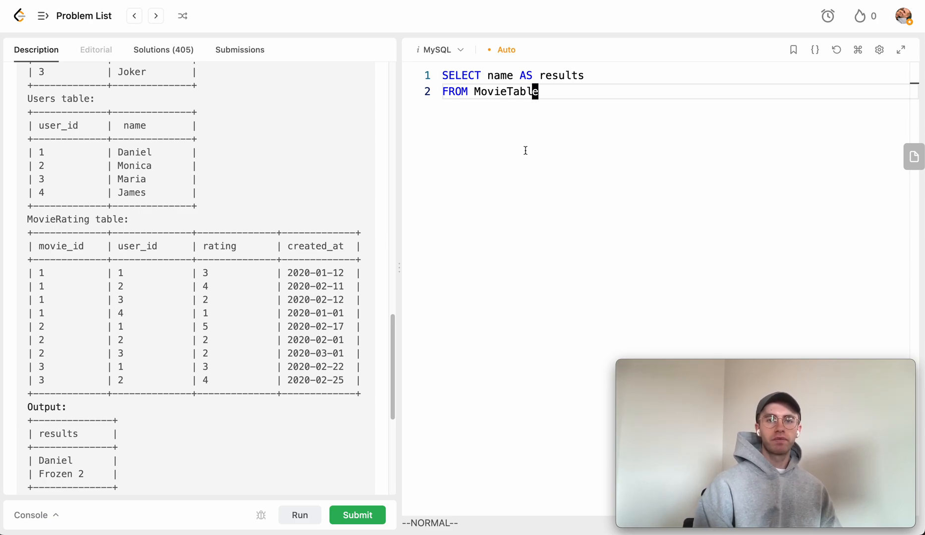
pyautogui.write('JI')
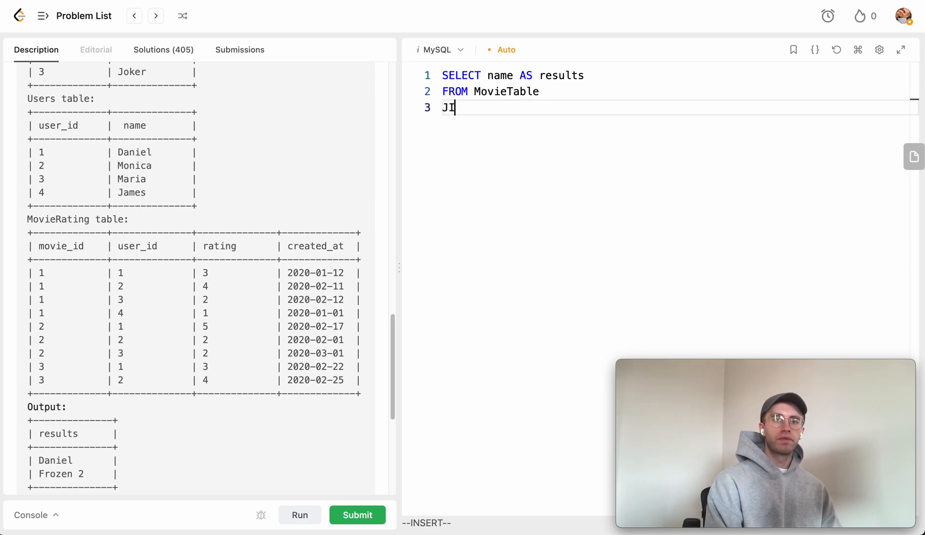
pyautogui.write('OIN Use')
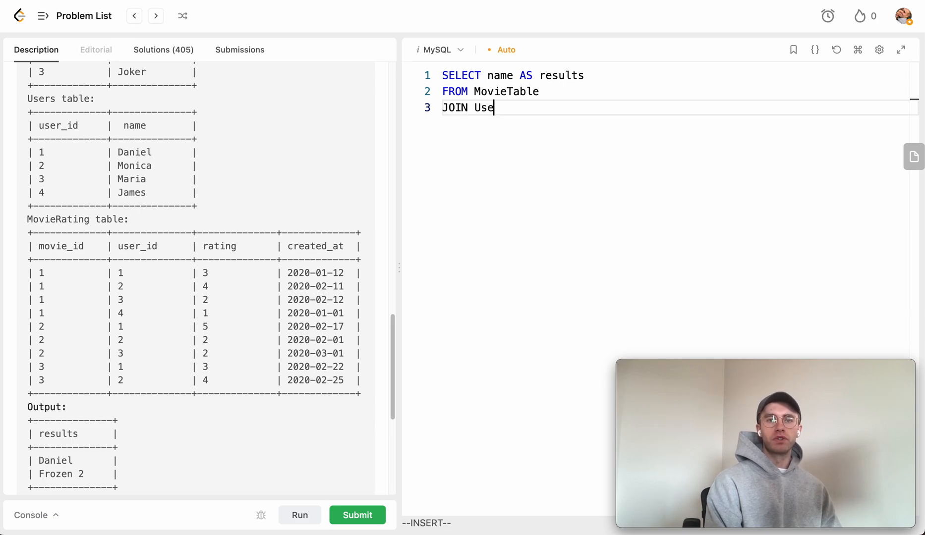
pyautogui.write('rs')
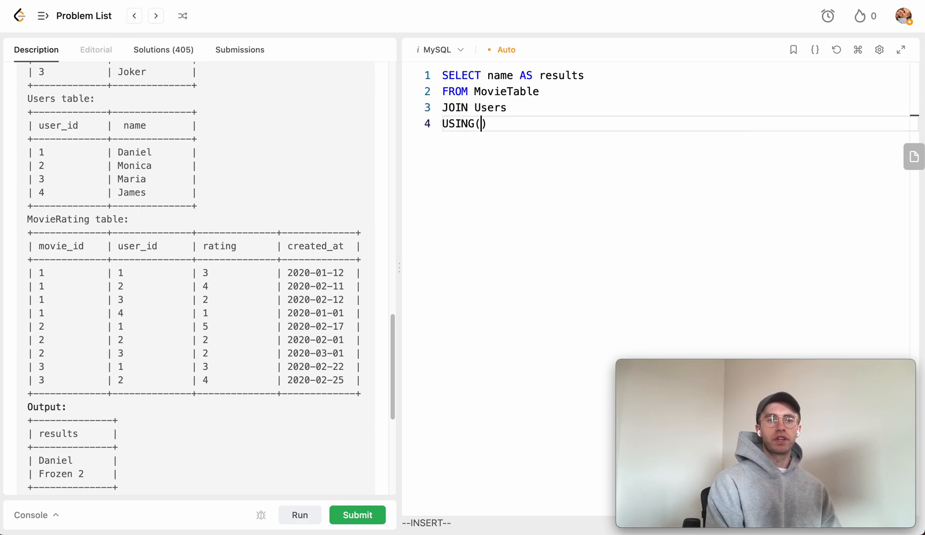
pyautogui.write('user_id')
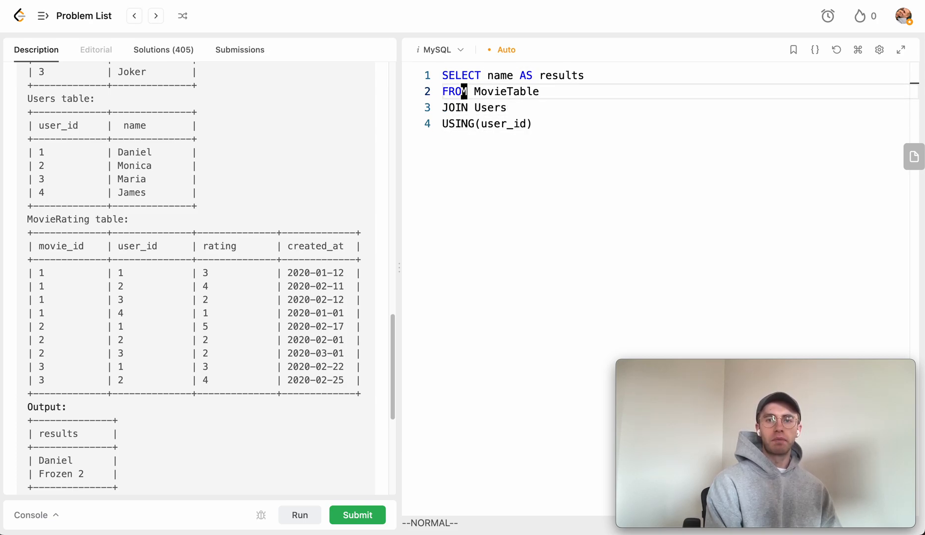
pyautogui.write('GR')
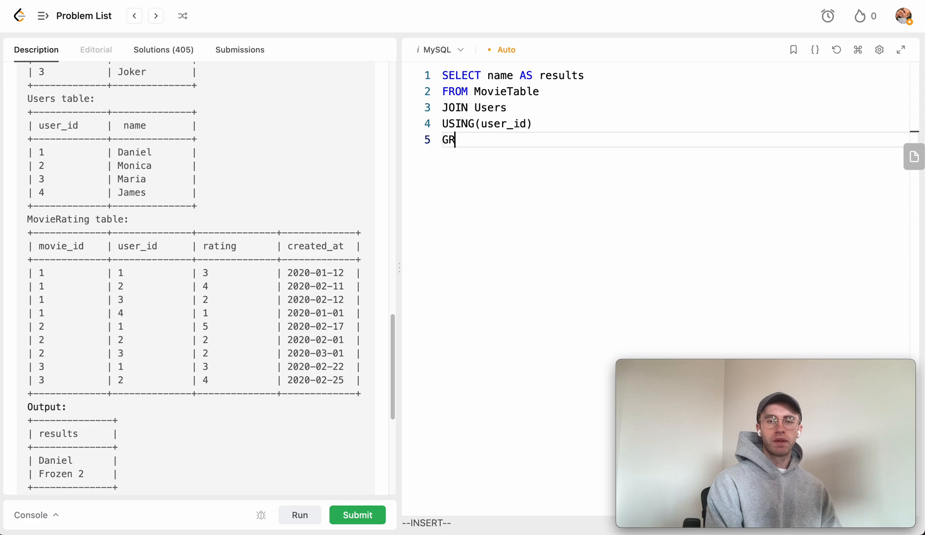
pyautogui.write('OUP BY')
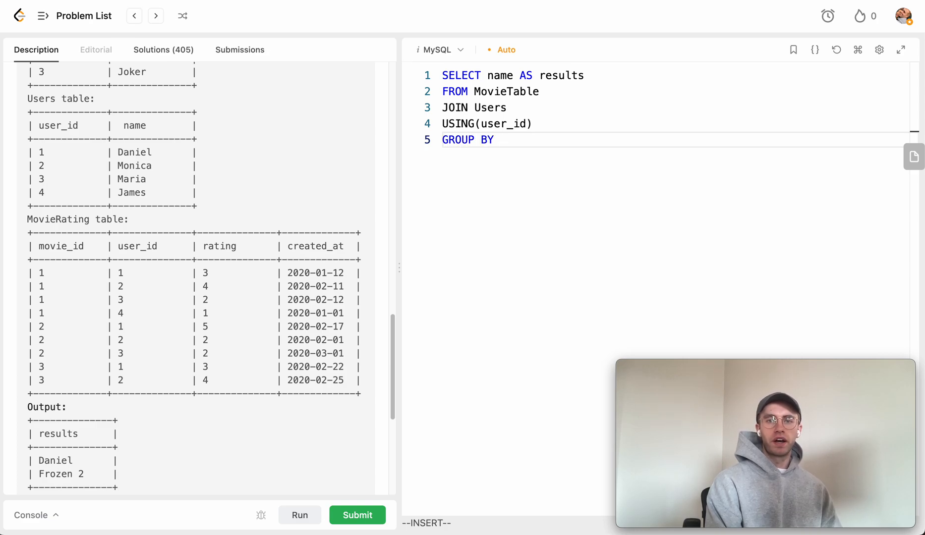
pyautogui.write('user_id')
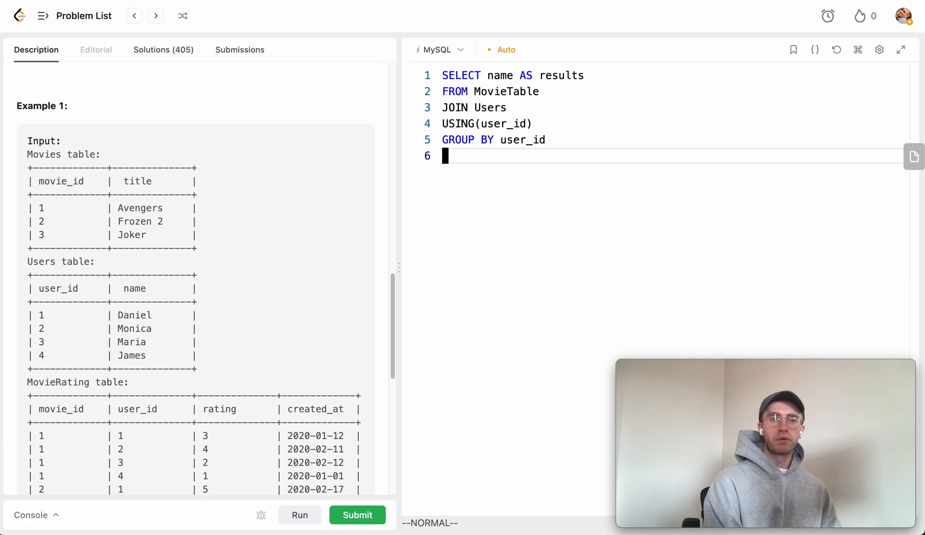
# Step: Add ORDER BY COUNT(*) DESC to rank users by rating count
pyautogui.write('ORDER BY')
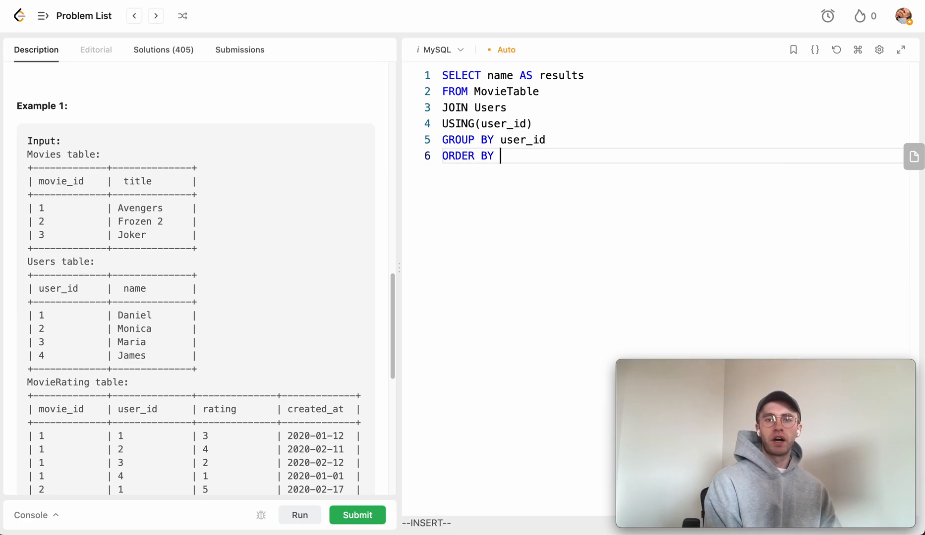
pyautogui.write('HA')
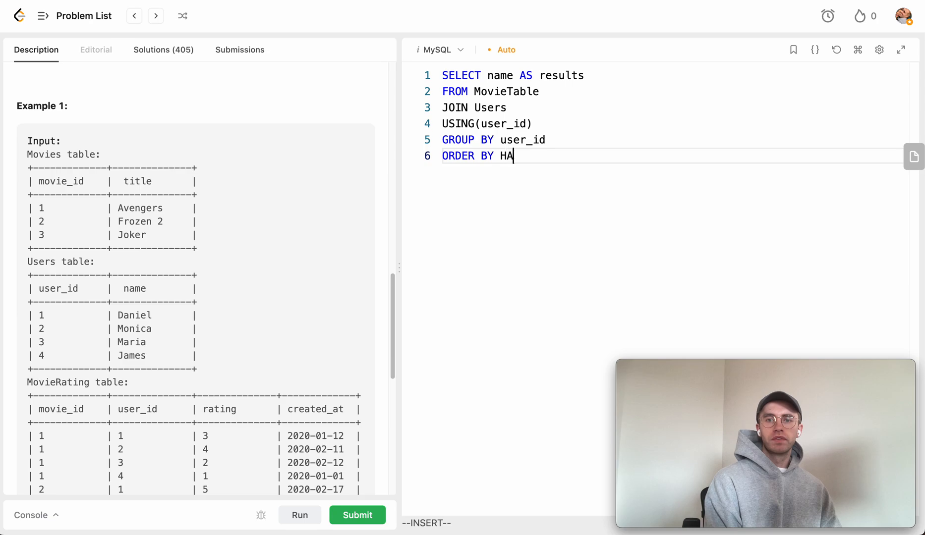
pyautogui.press('Backspace')
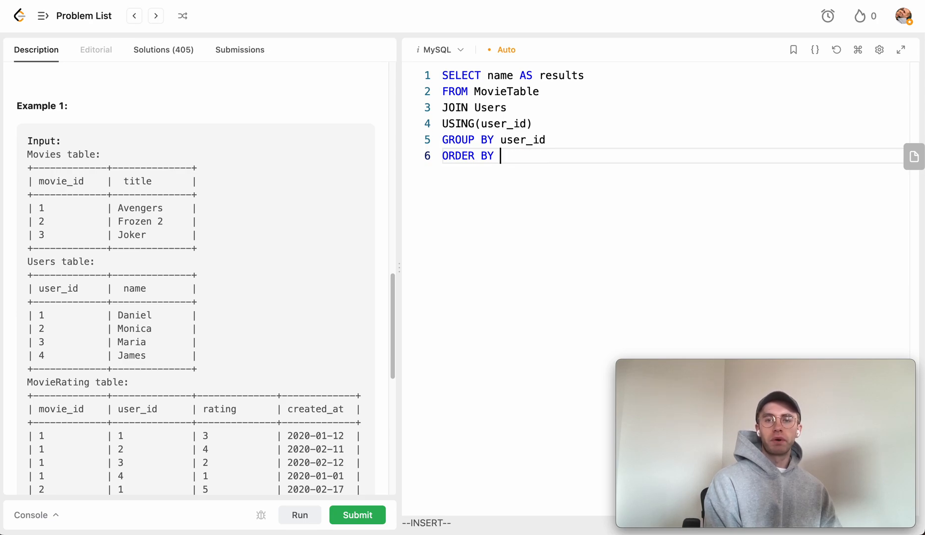
pyautogui.write('COUNT(*)')
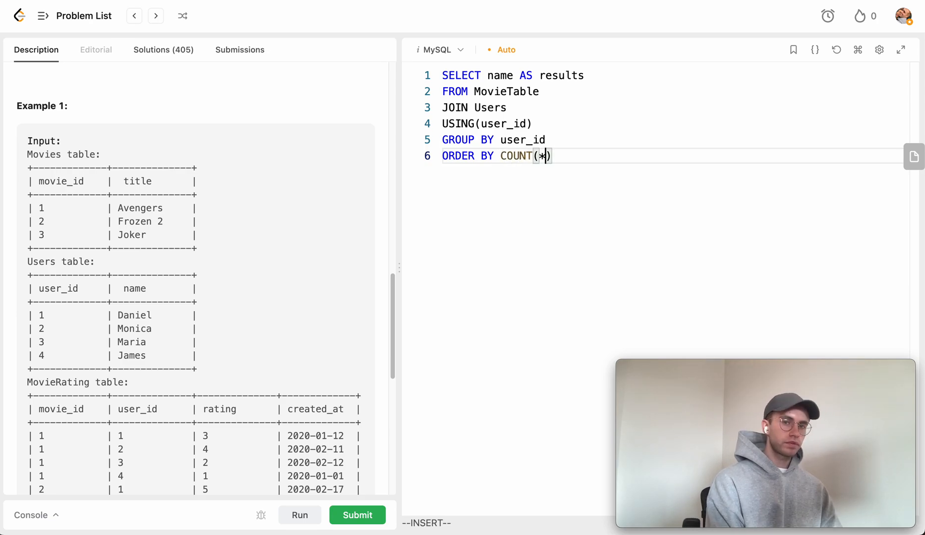
pyautogui.write('DESC')
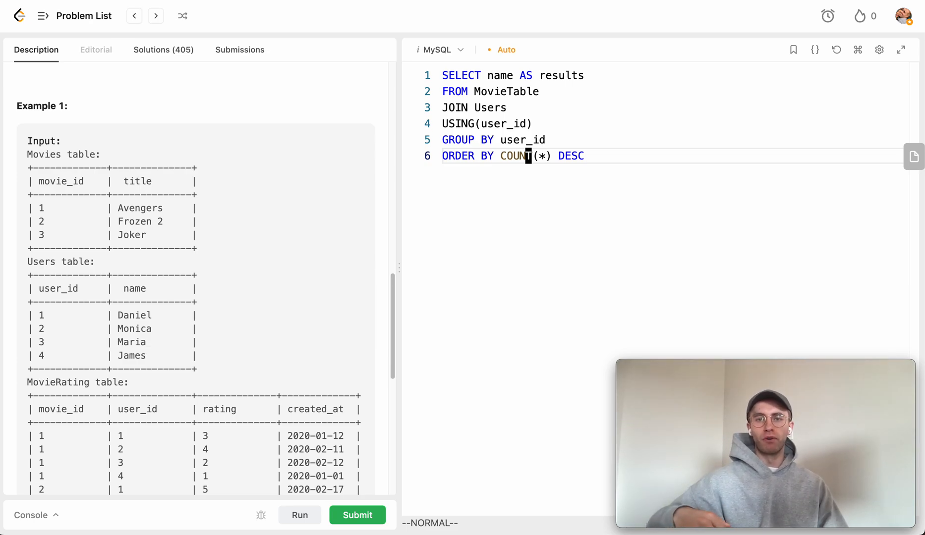
pyautogui.moveTo(42, 295)
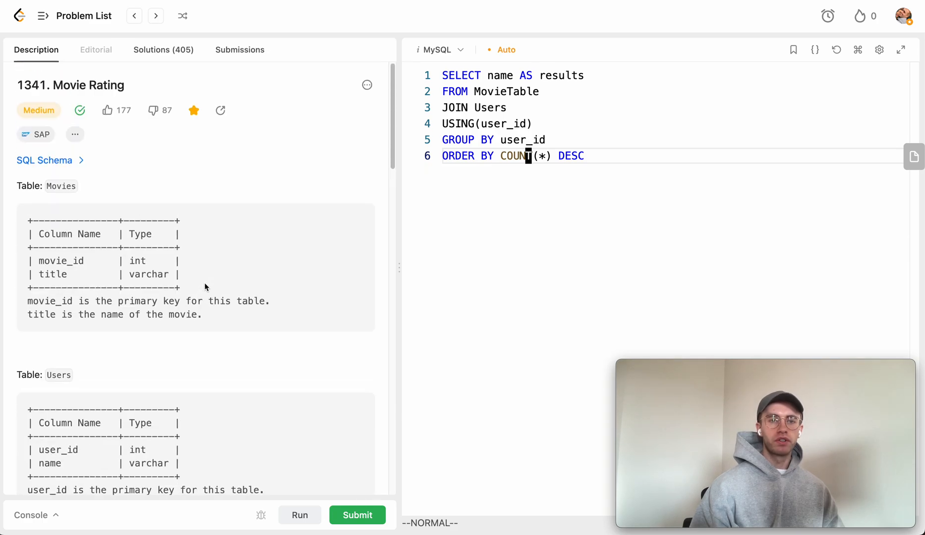
# Step: Extend the ordering to COUNT(*) DESC, name and return only LIMIT 1
pyautogui.scroll(-3)
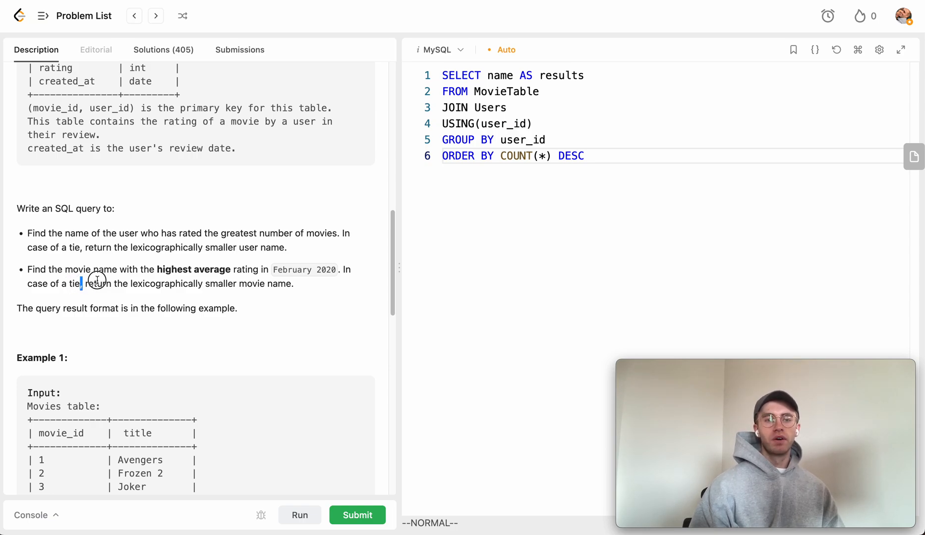
pyautogui.moveTo(81, 283); pyautogui.dragTo(293, 283)
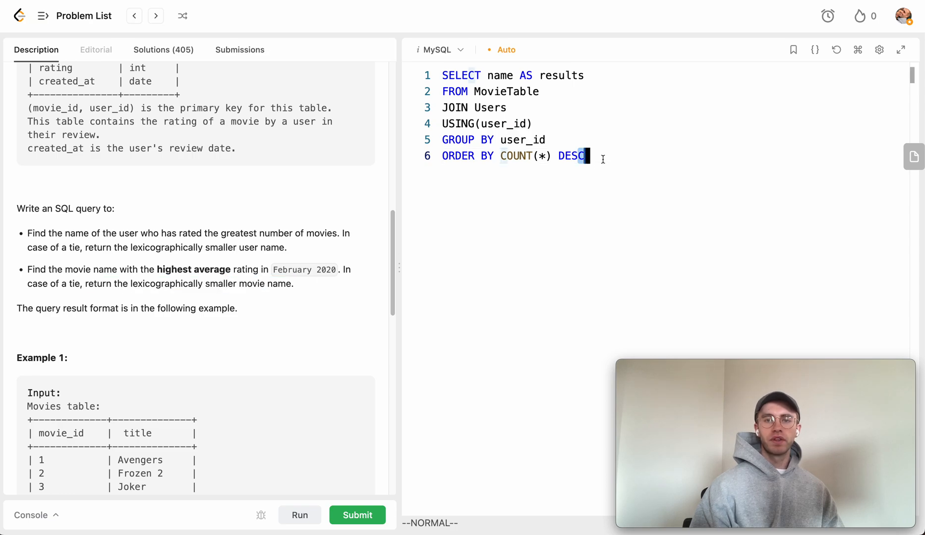
pyautogui.write(',')
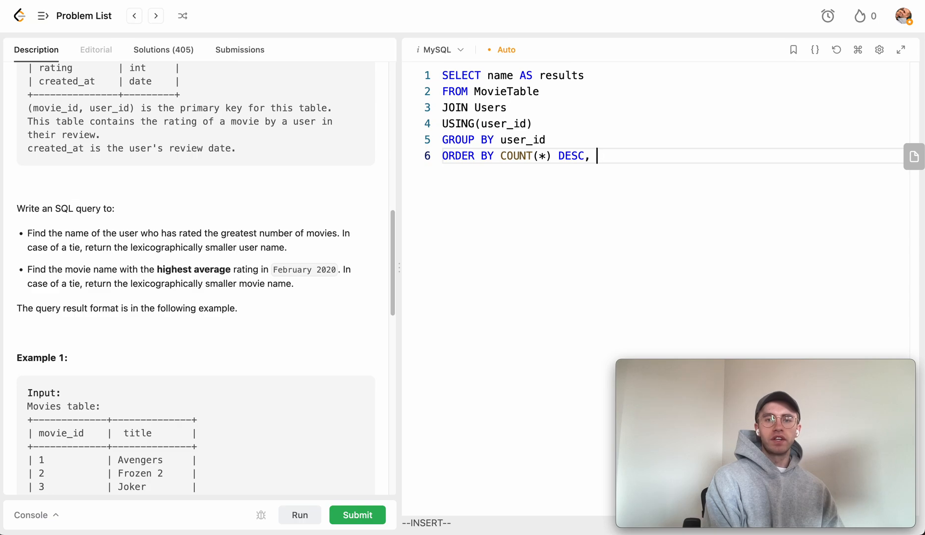
pyautogui.write('name')
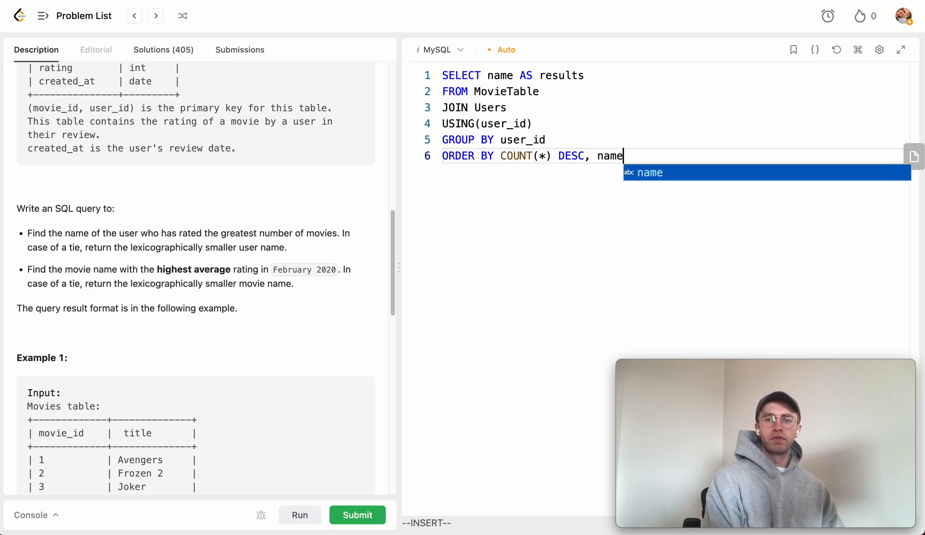
pyautogui.write('AS')
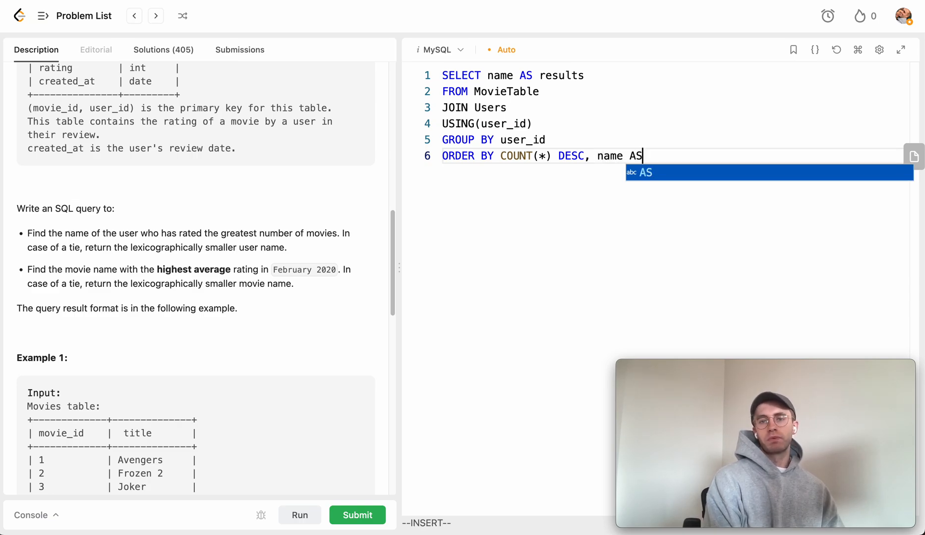
pyautogui.press('Escape')
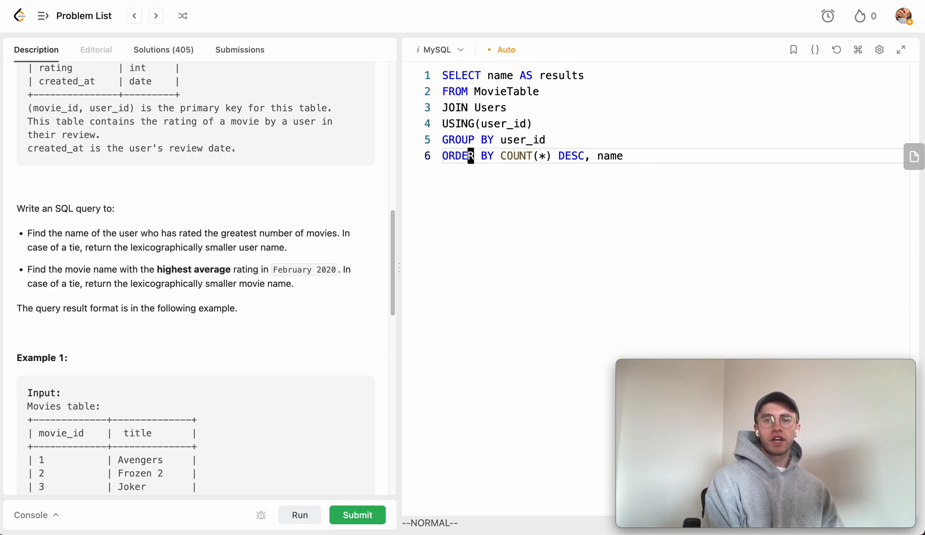
pyautogui.write('LIMIT')
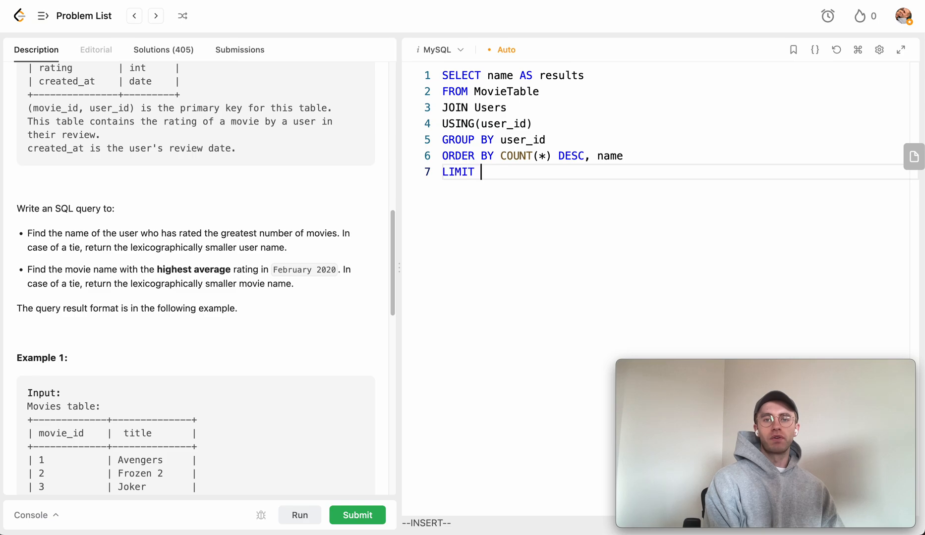
pyautogui.write('1')
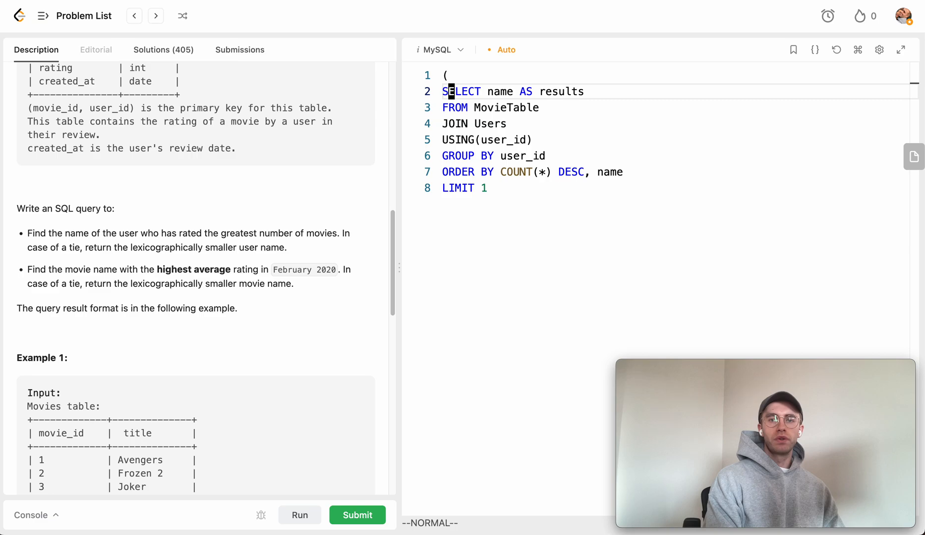
# Step: Close the user query in parentheses and append UNION ALL with an empty parenthesized block
pyautogui.press('ctrl+v')
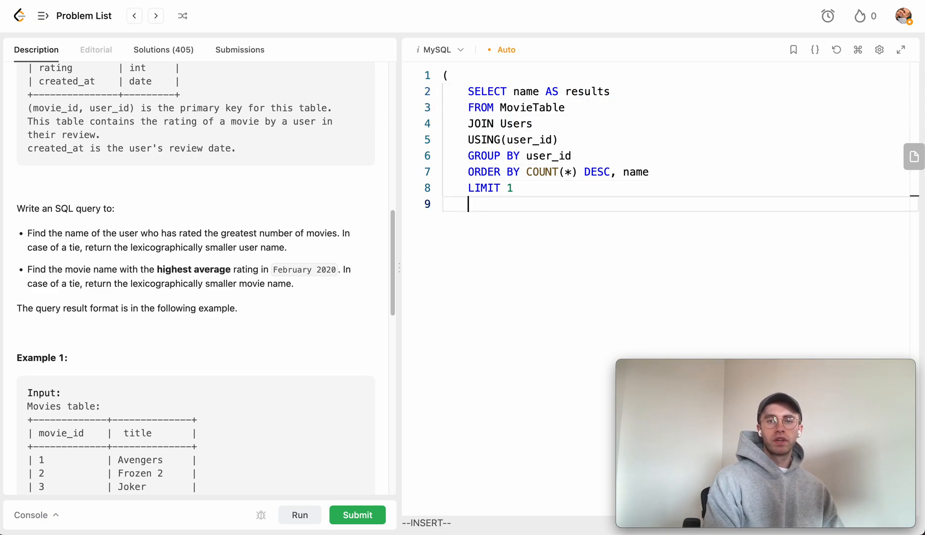
pyautogui.write(')')
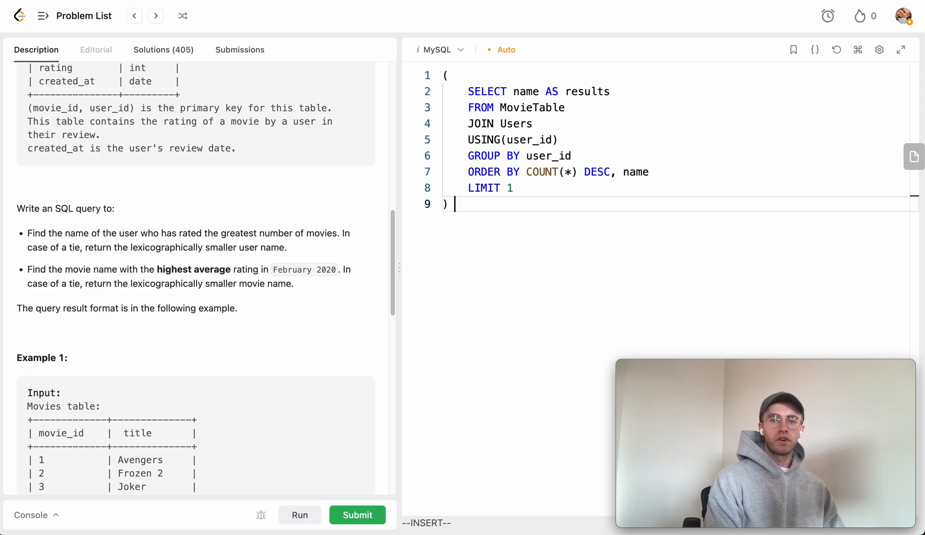
pyautogui.write('UNION')
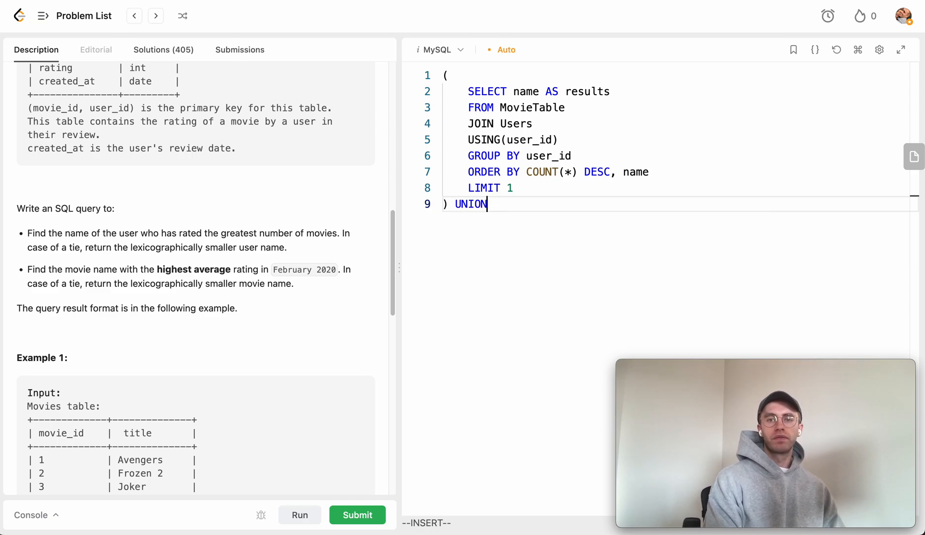
pyautogui.write('ALL (')
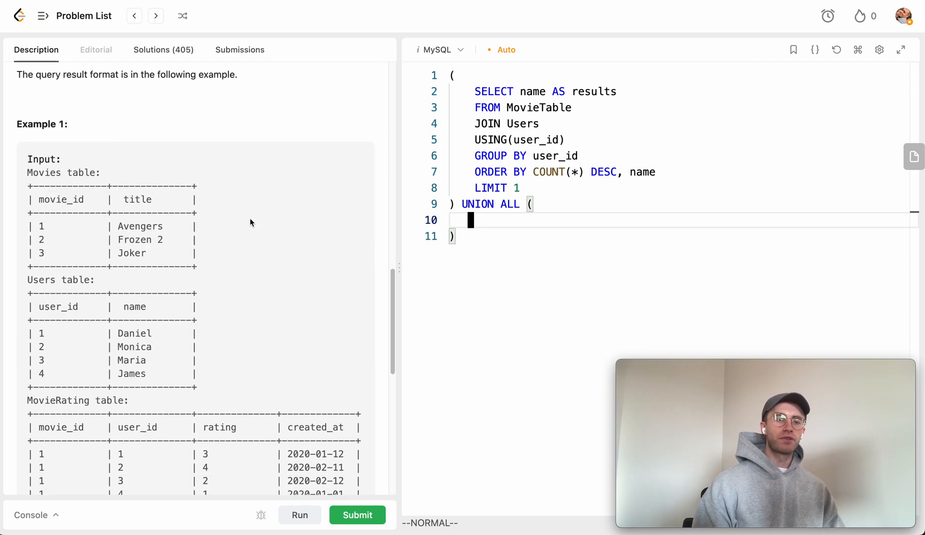
pyautogui.scroll(-3)
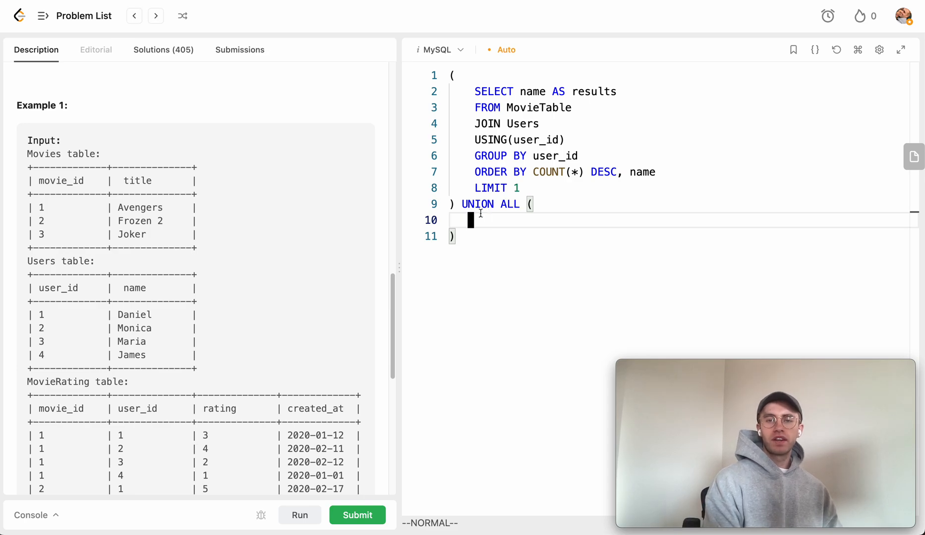
pyautogui.press('i')
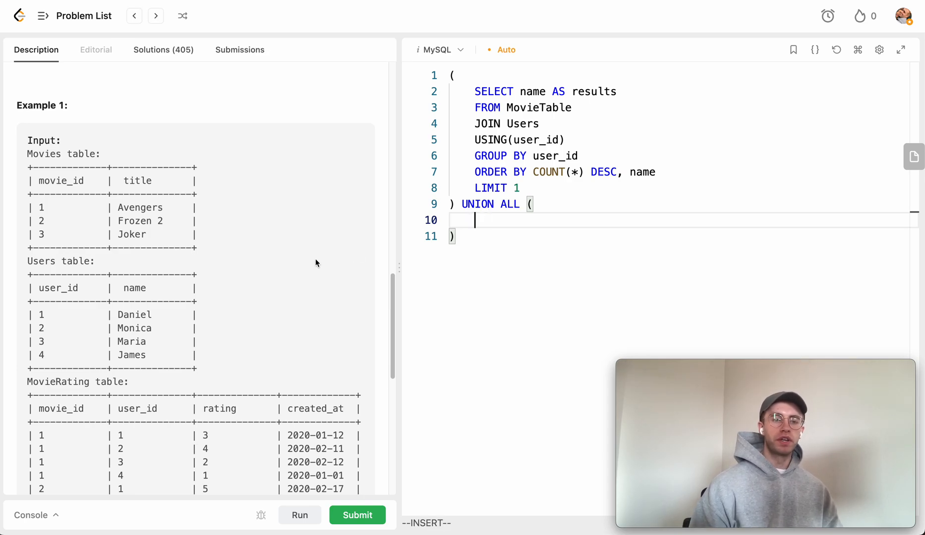
pyautogui.scroll(-3)
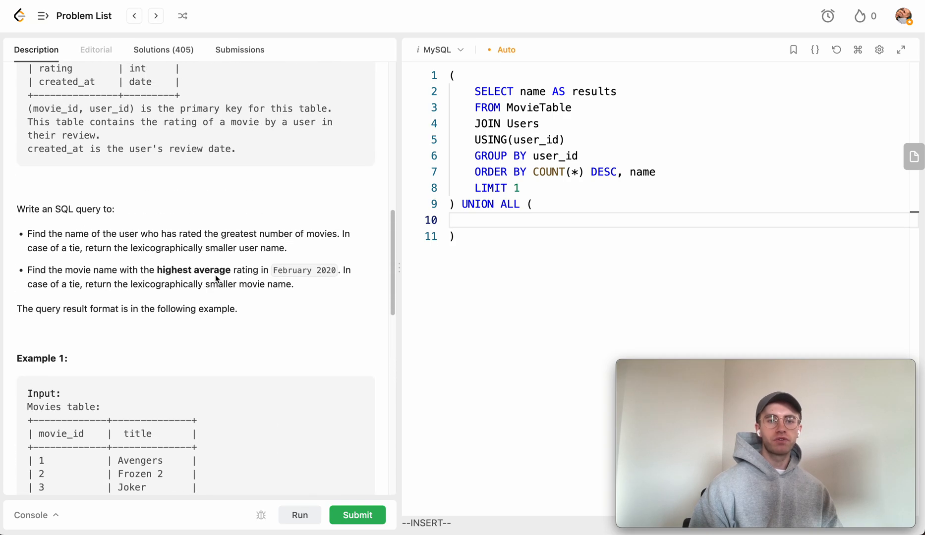
pyautogui.doubleClick(291, 270)
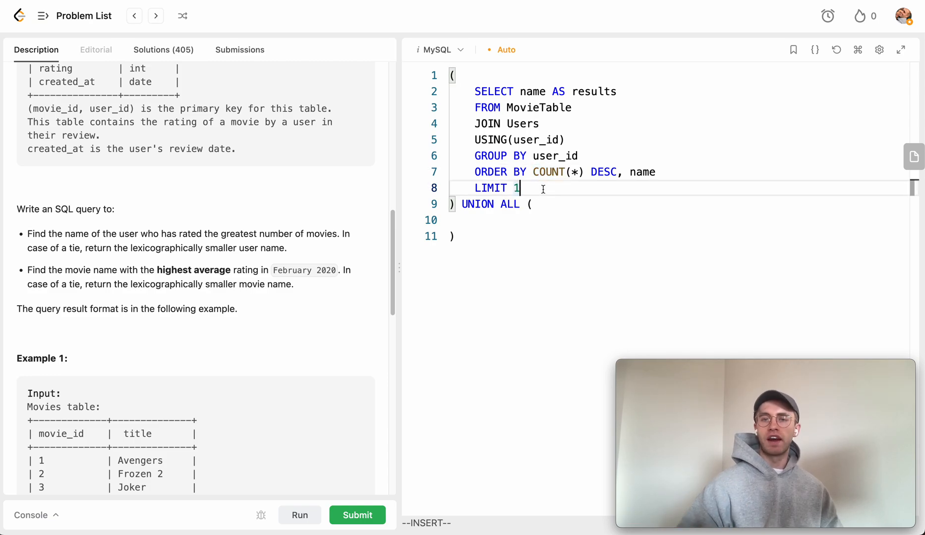
# Step: Write SELECT title AS results FROM MovieTable JOIN Movies USING(movie_id) in the second block
pyautogui.write('S')
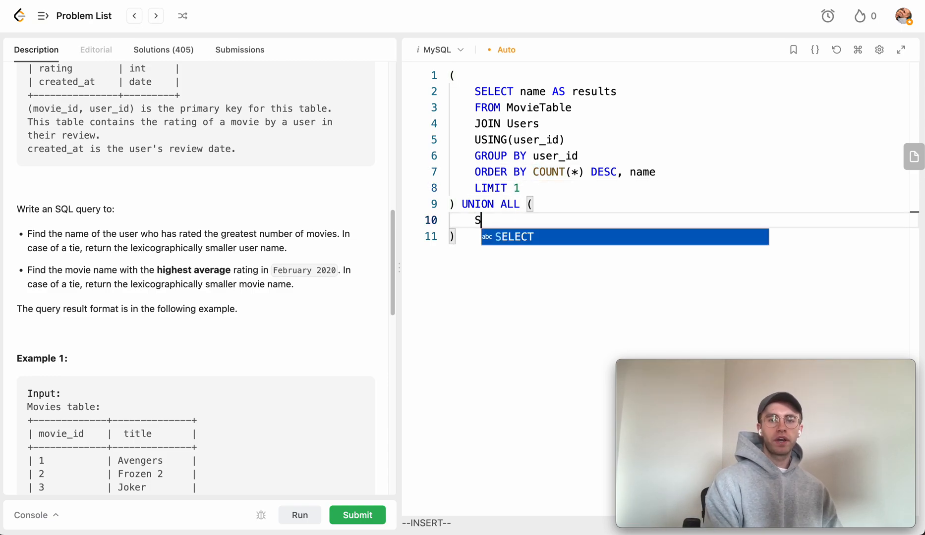
pyautogui.write('ELECT title')
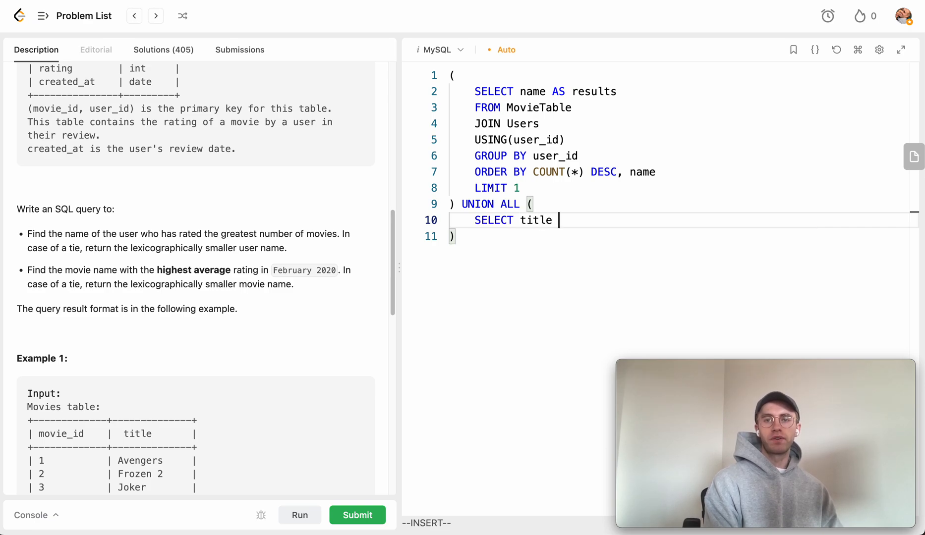
pyautogui.write('AS results')
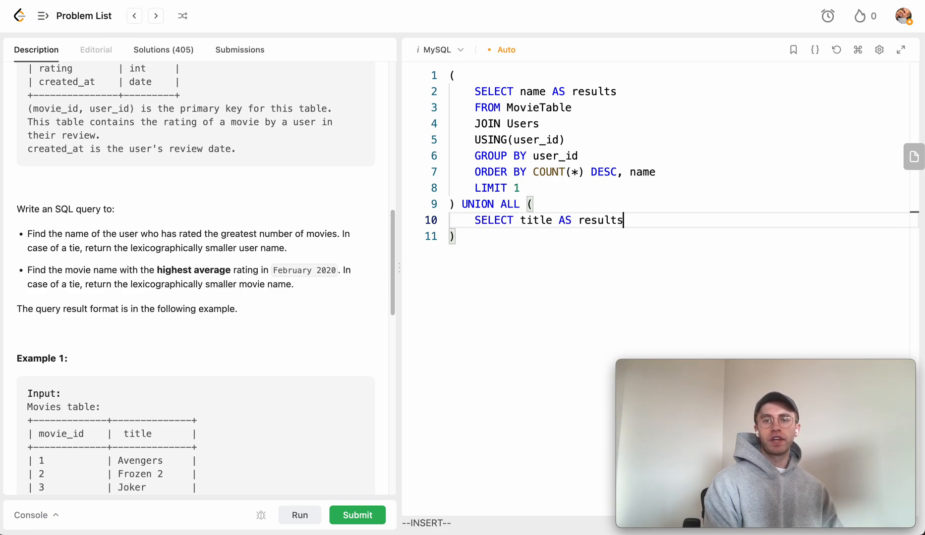
pyautogui.write('FROM MovieTable')
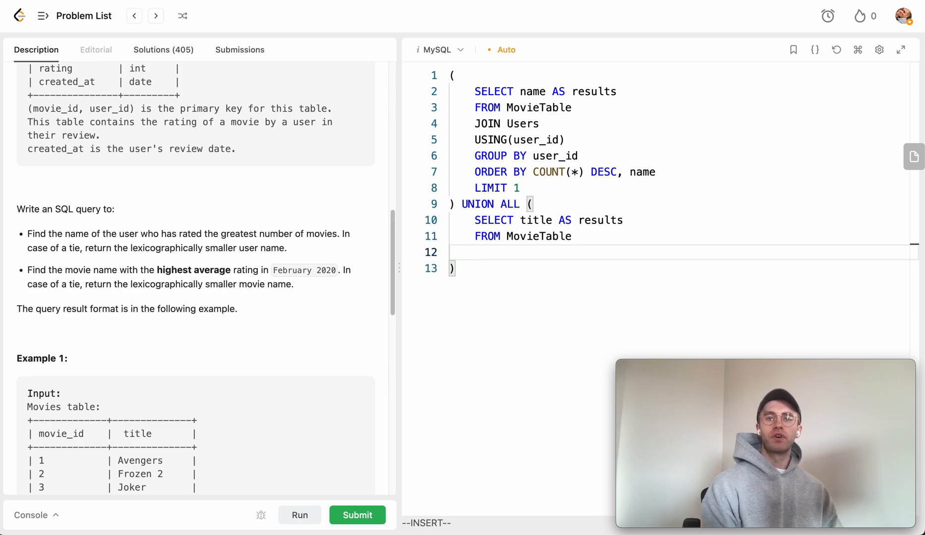
pyautogui.write('JOIN Movies')
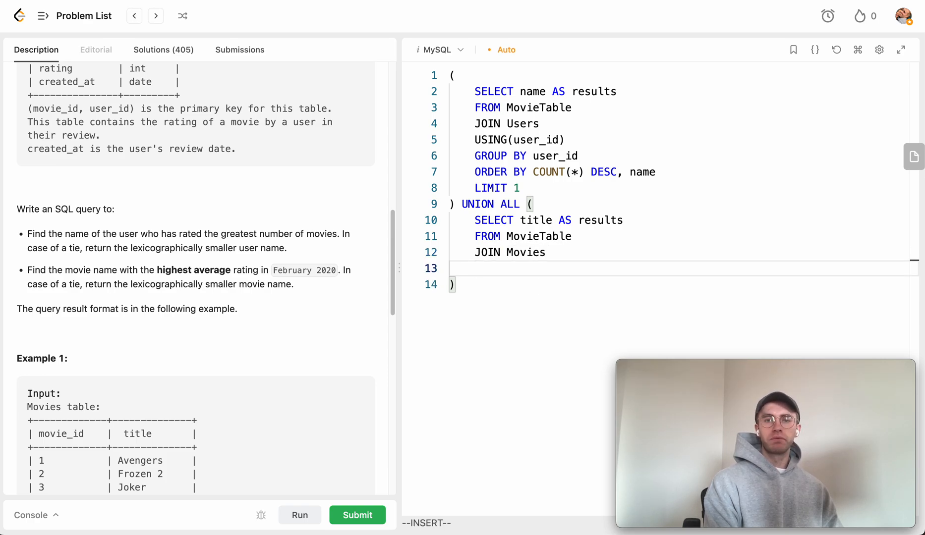
pyautogui.write('USING(m')
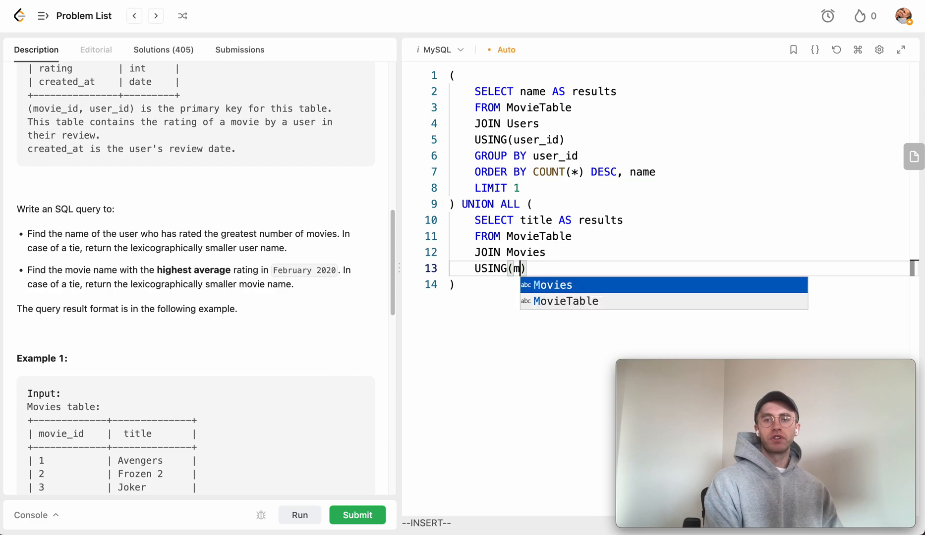
pyautogui.press('Backspace')
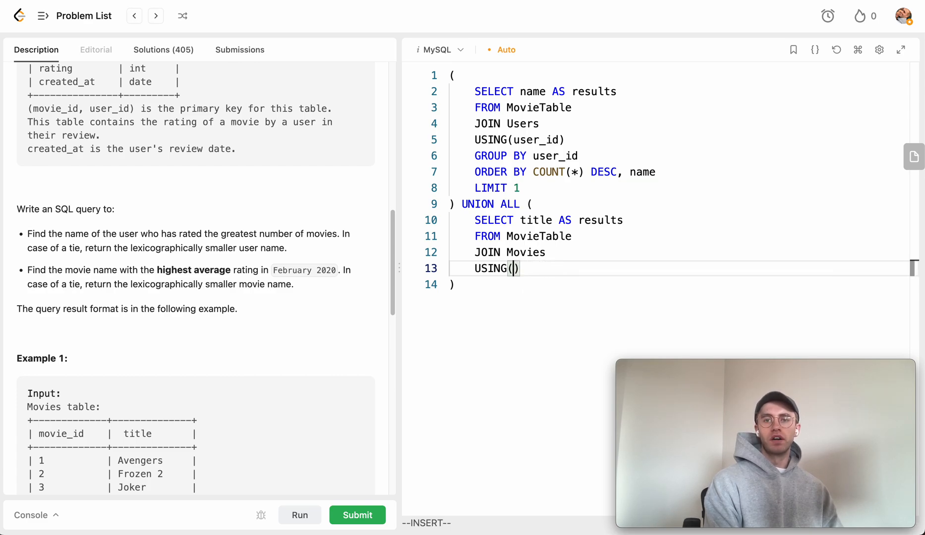
pyautogui.write('movie_i')
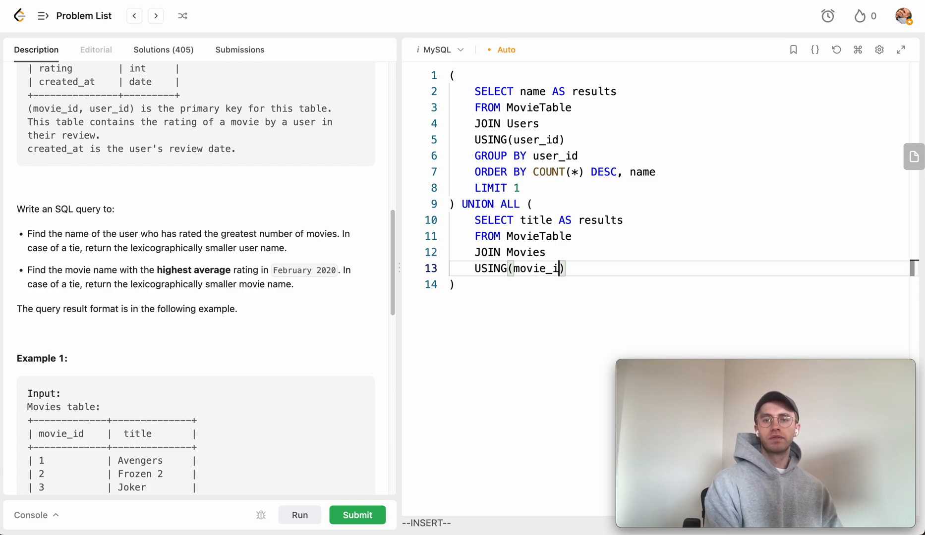
pyautogui.write('d)')
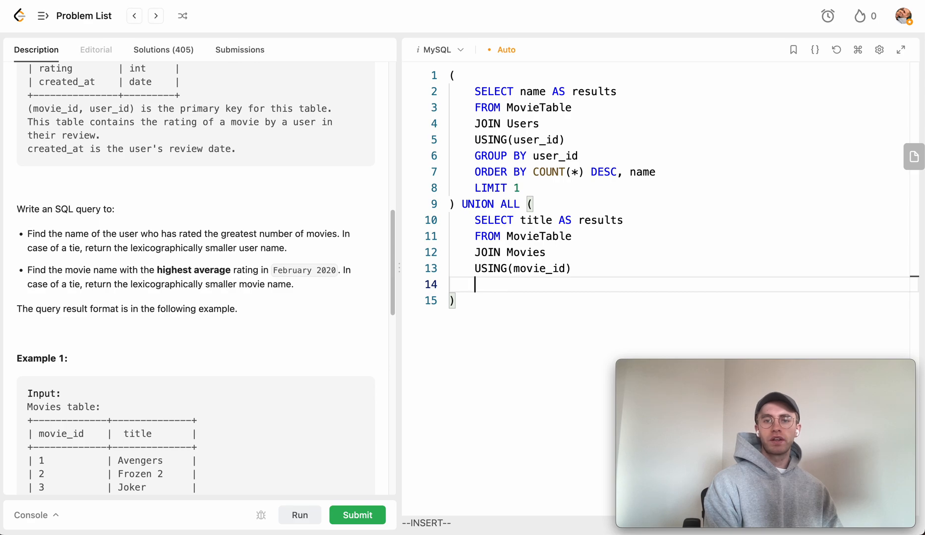
# Step: Group the movie query and order it by AVG(rating) DESC with a title tie-break
pyautogui.write('GROUP BY movie')
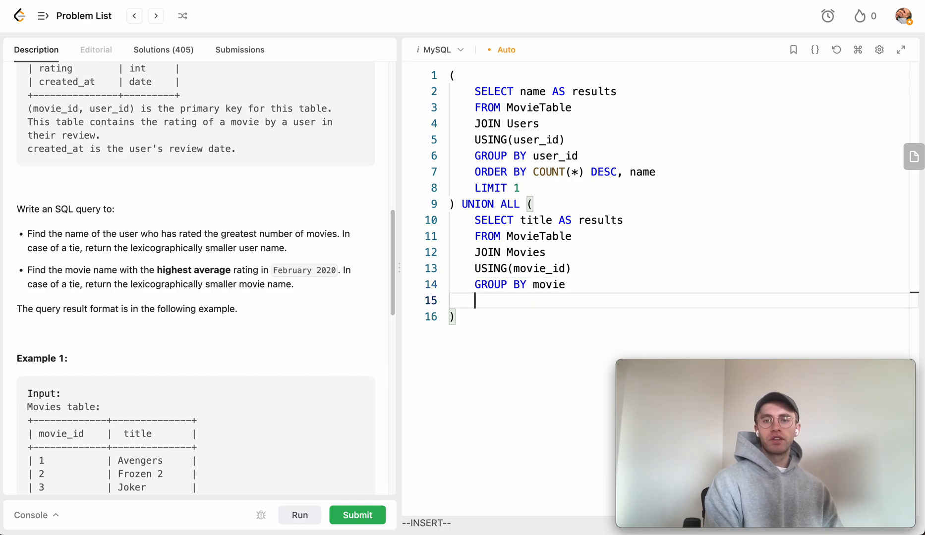
pyautogui.write('ORDER BY')
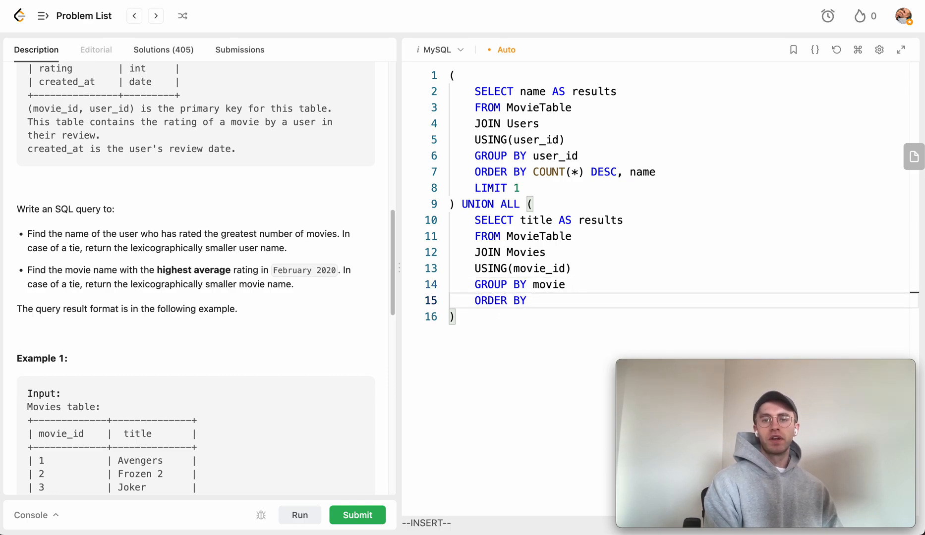
pyautogui.write('AVG()')
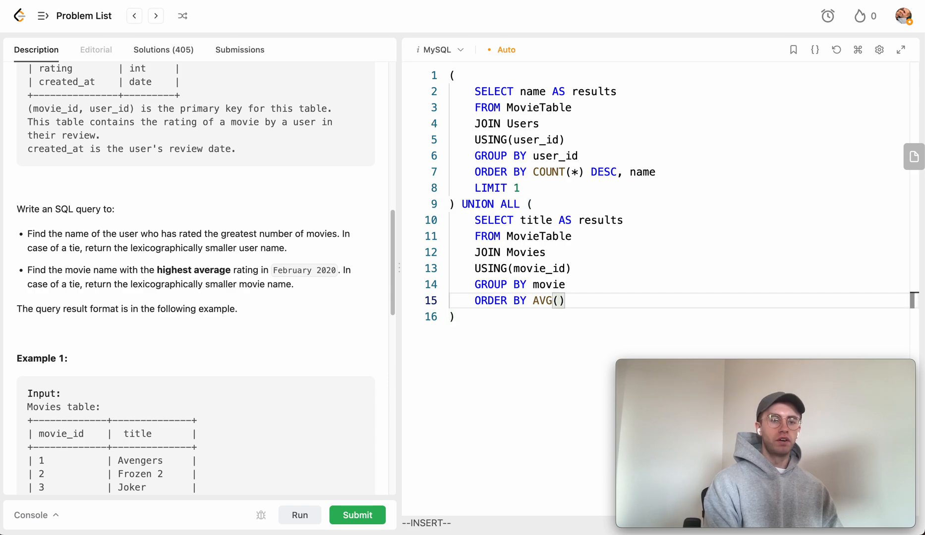
pyautogui.scroll(-3)
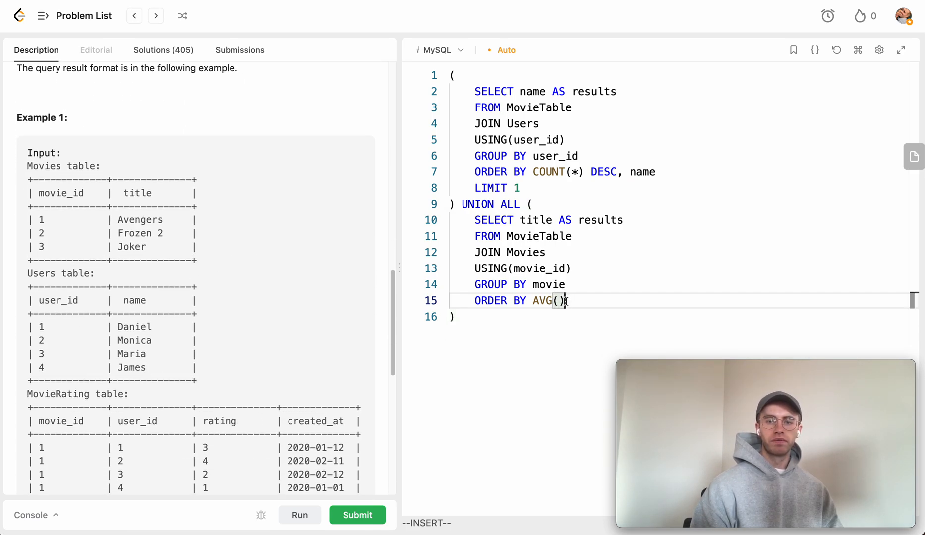
pyautogui.write('rating')
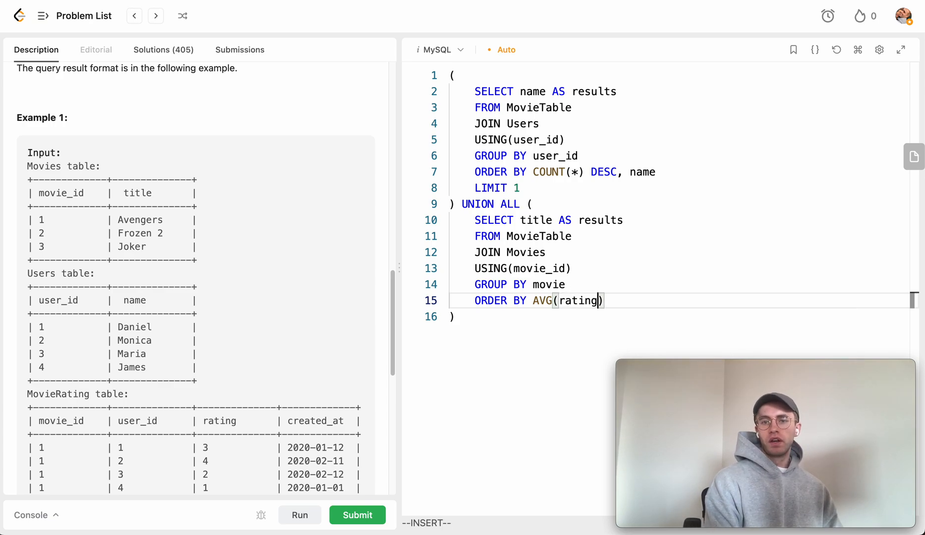
pyautogui.write('DESC,')
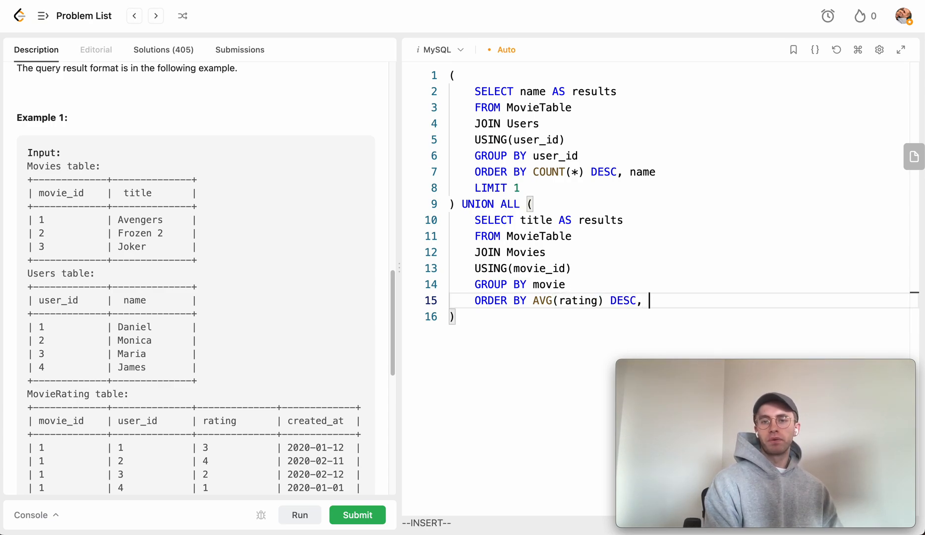
pyautogui.press('Escape')
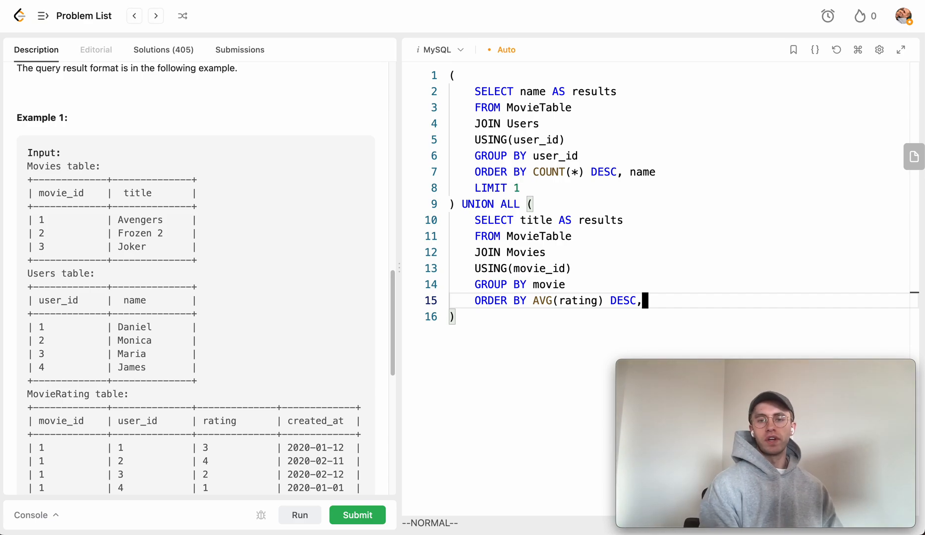
pyautogui.press('i')
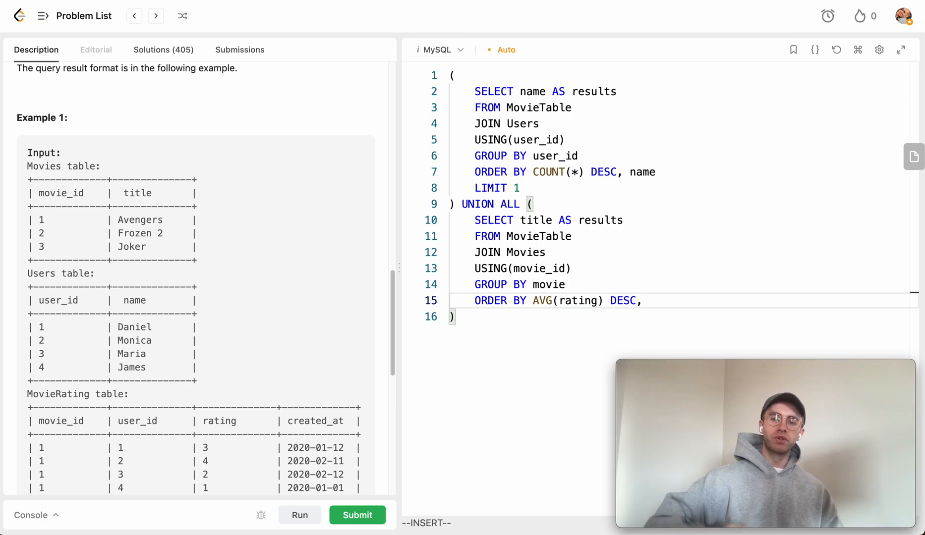
pyautogui.write('name')
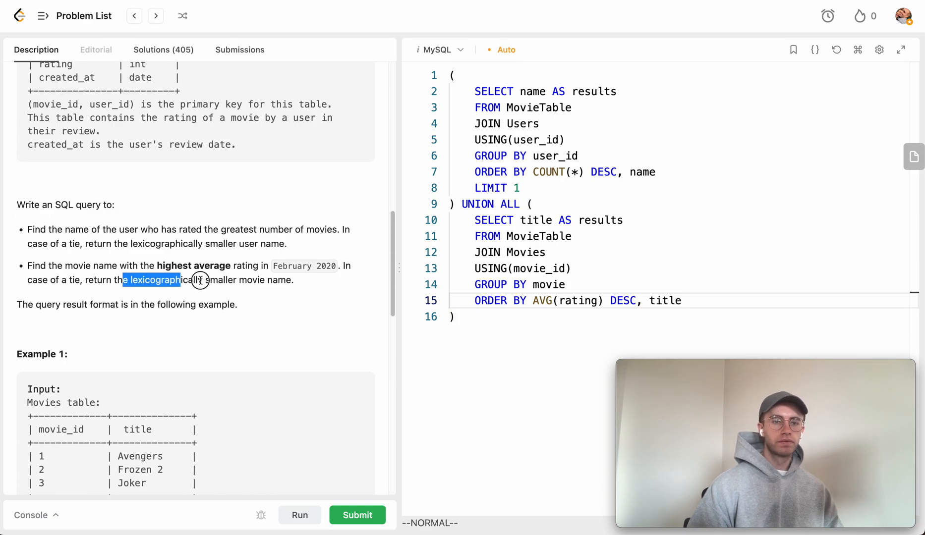
pyautogui.scroll(-3)
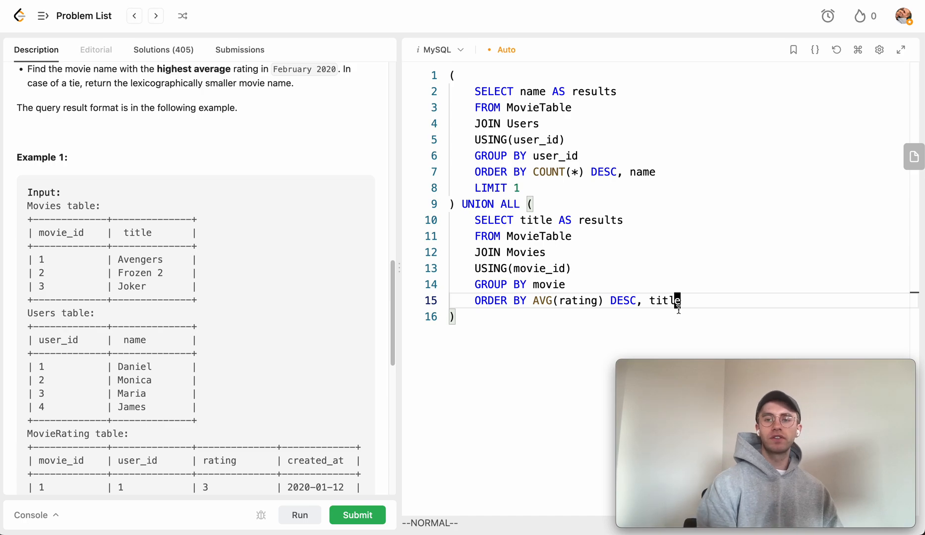
pyautogui.moveTo(279, 191)
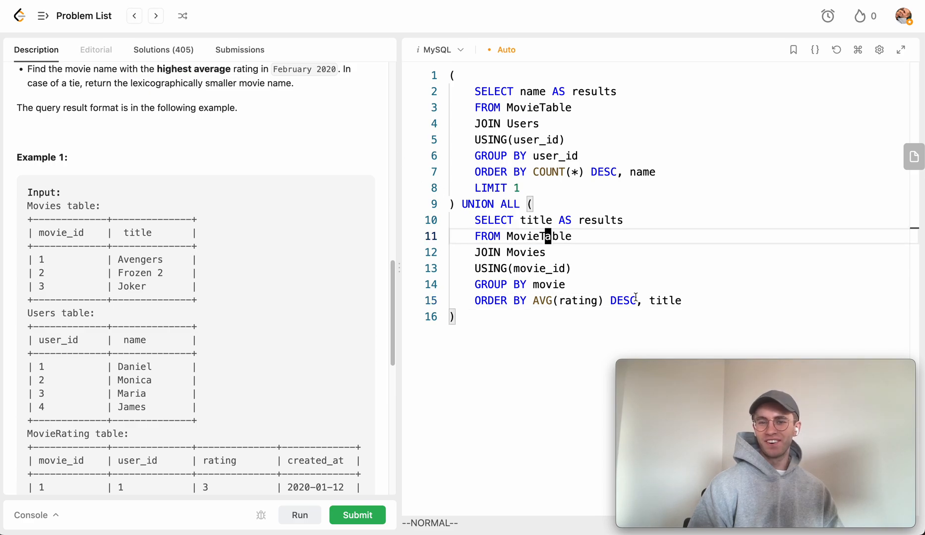
# Step: Add LIMIT 1 to the movie query and read from MovieRating instead of MovieTable
pyautogui.write('LIMIT 1')
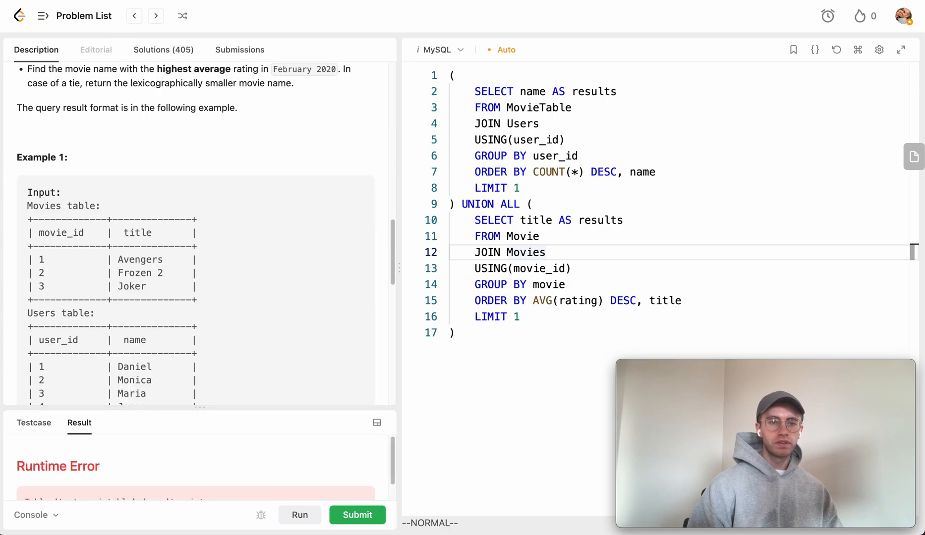
pyautogui.scroll(-3)
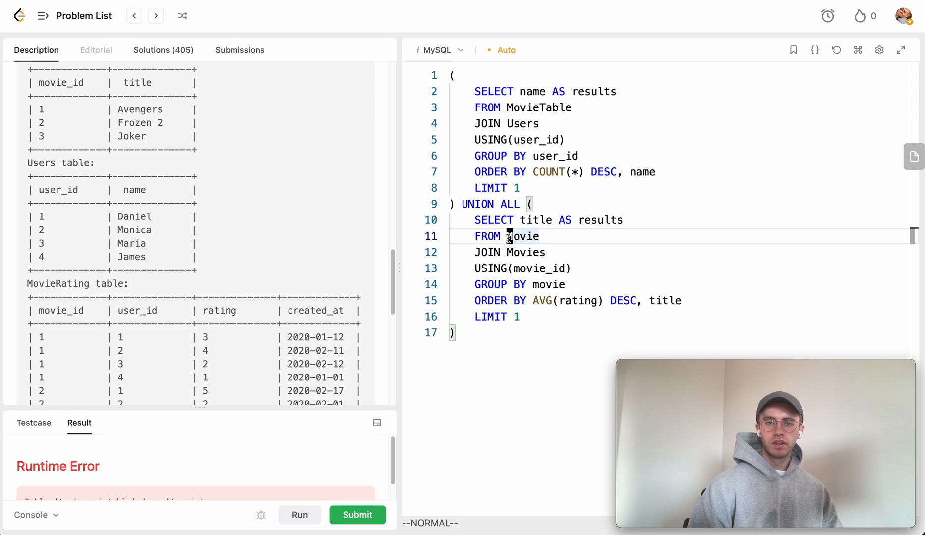
pyautogui.write('Movie')
pyautogui.click(683, 284)
pyautogui.write('_id')
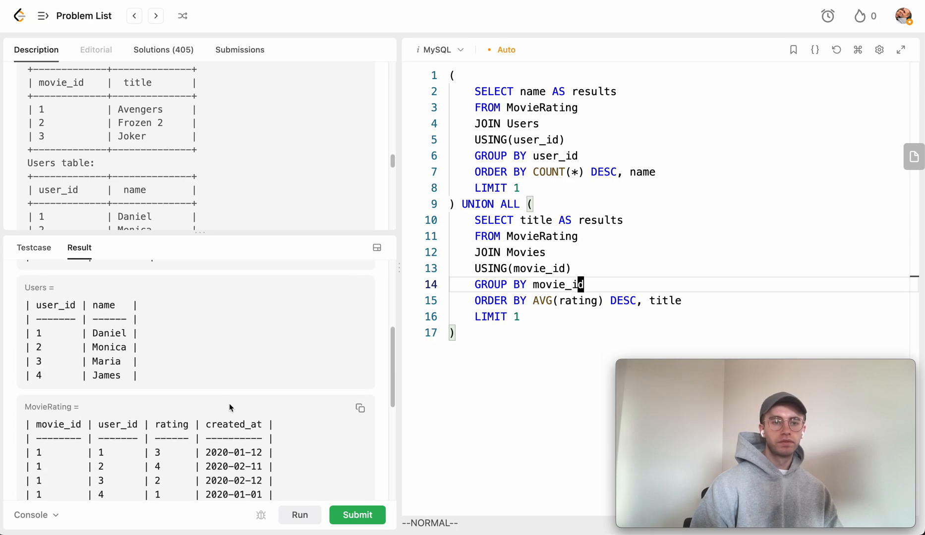
# Step: Compare the run output Daniel, Joker against the expected Daniel, Frozen 2 and return to the grouping line
pyautogui.click(300, 514)
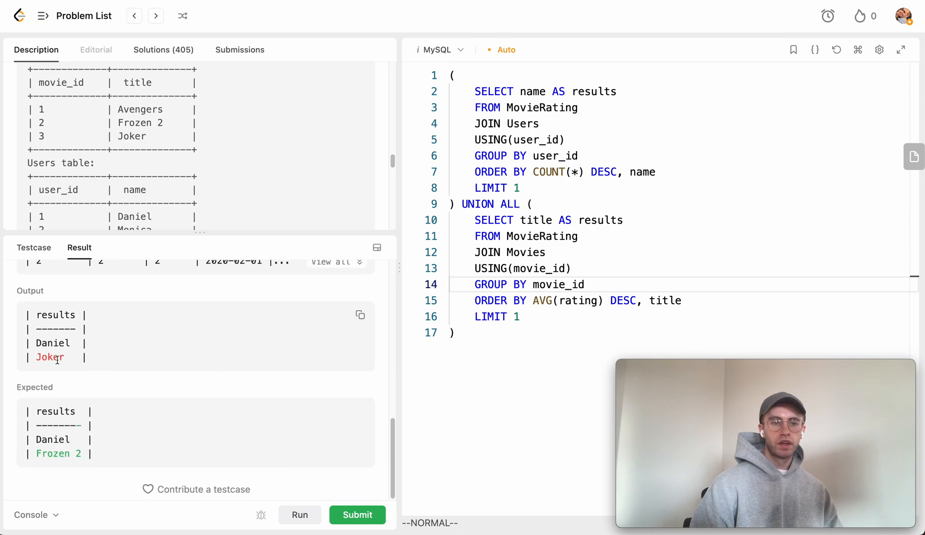
pyautogui.doubleClick(49, 357)
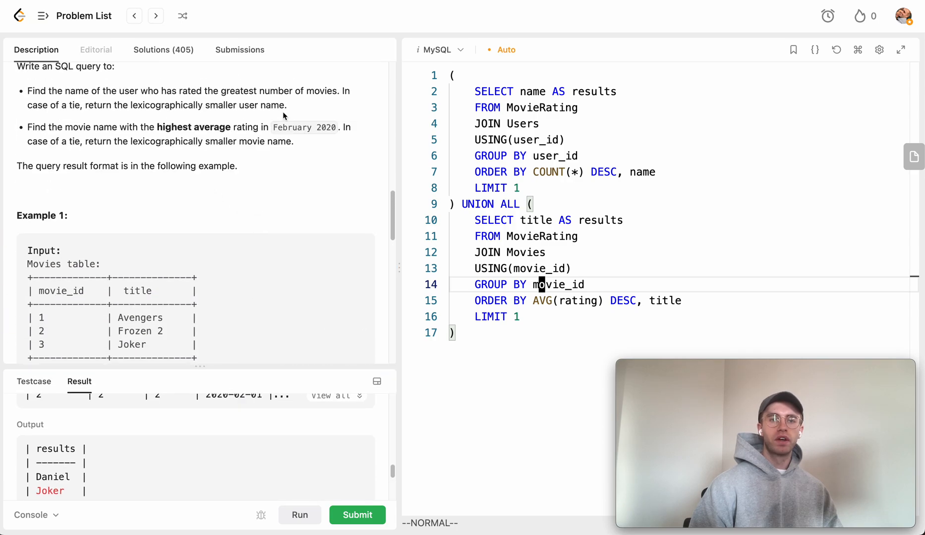
pyautogui.doubleClick(302, 127)
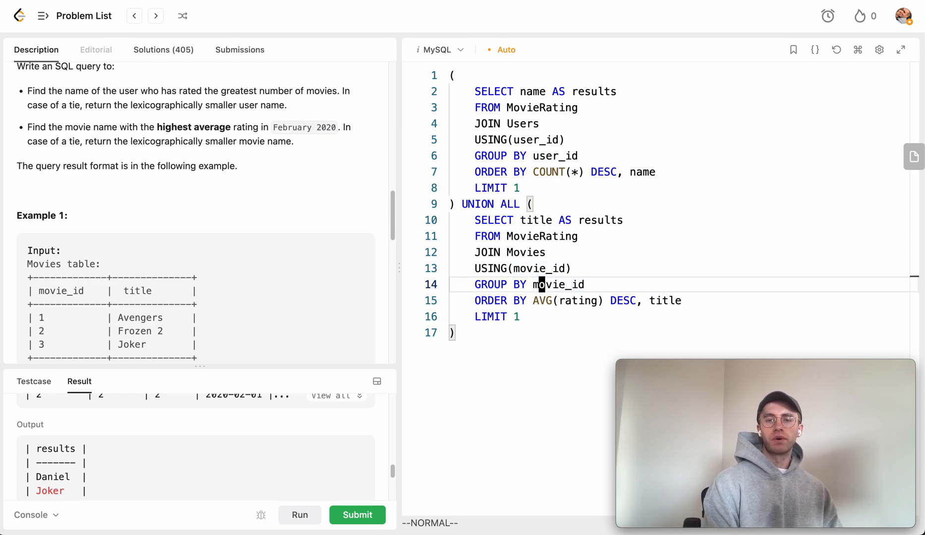
# Step: Add WHERE YEAR(created_at) = 2020 AND MONTH(created_at) = 2 and run the sample test to Accepted
pyautogui.write('WHERE')
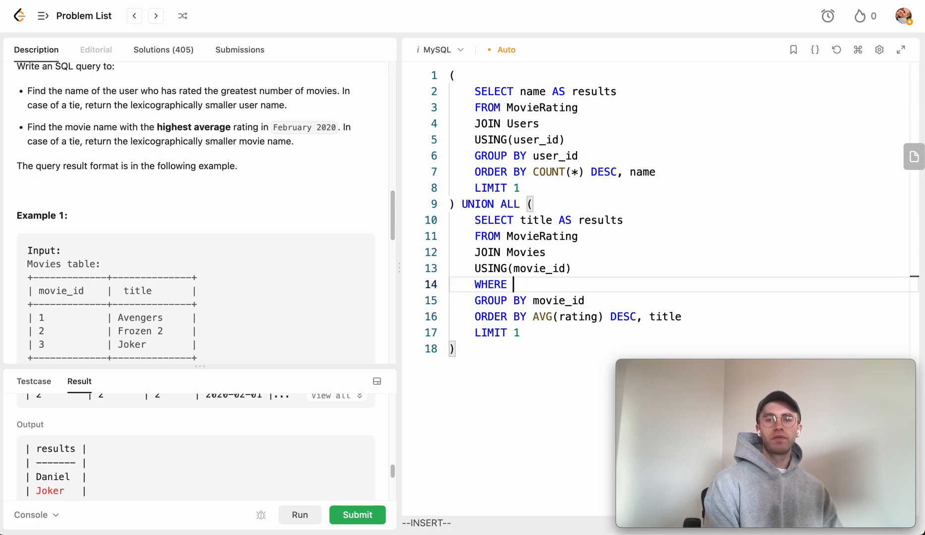
pyautogui.write('YEAR()')
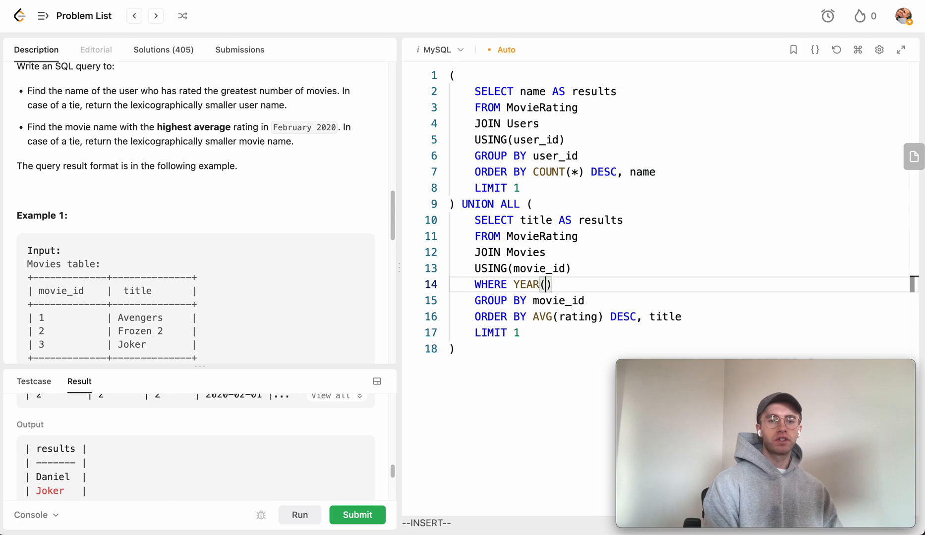
pyautogui.scroll(-3)
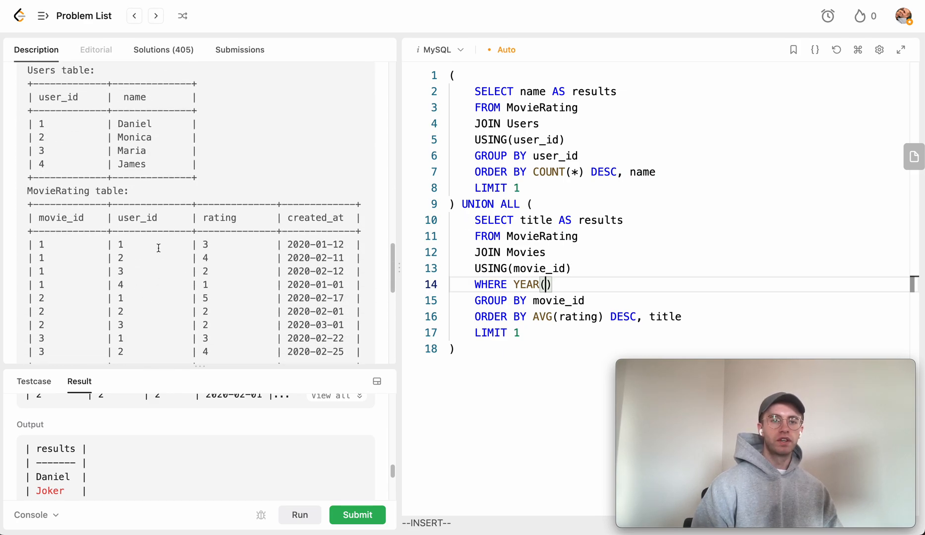
pyautogui.write('cr')
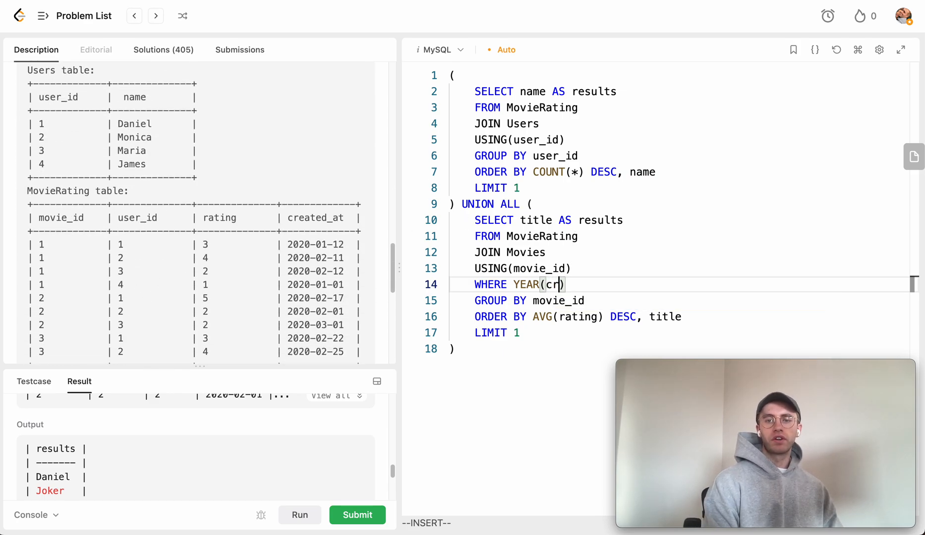
pyautogui.write('eated_at')
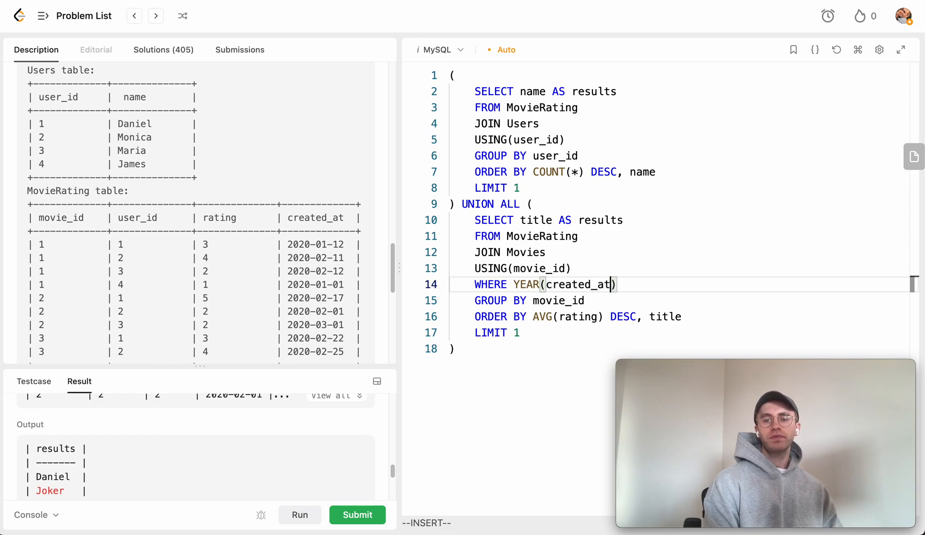
pyautogui.write('= 20202')
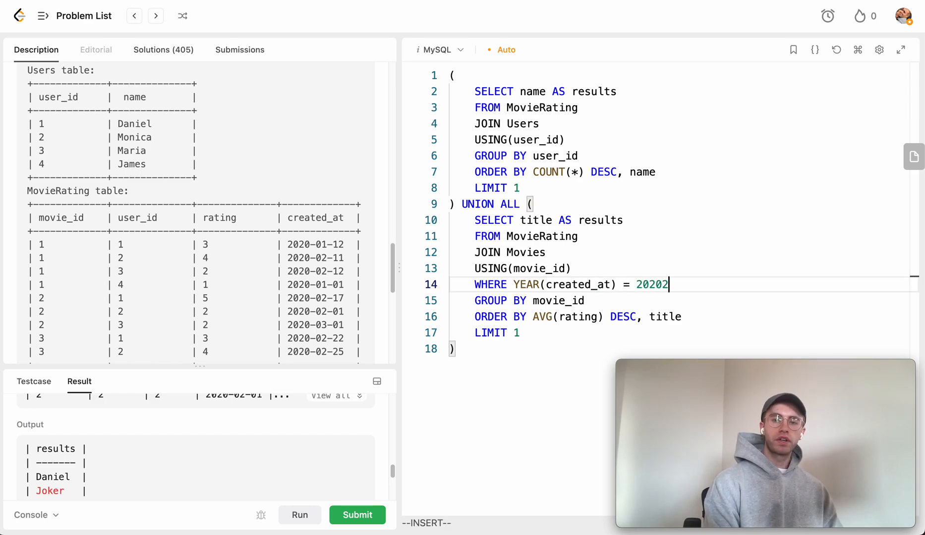
pyautogui.write('AND M')
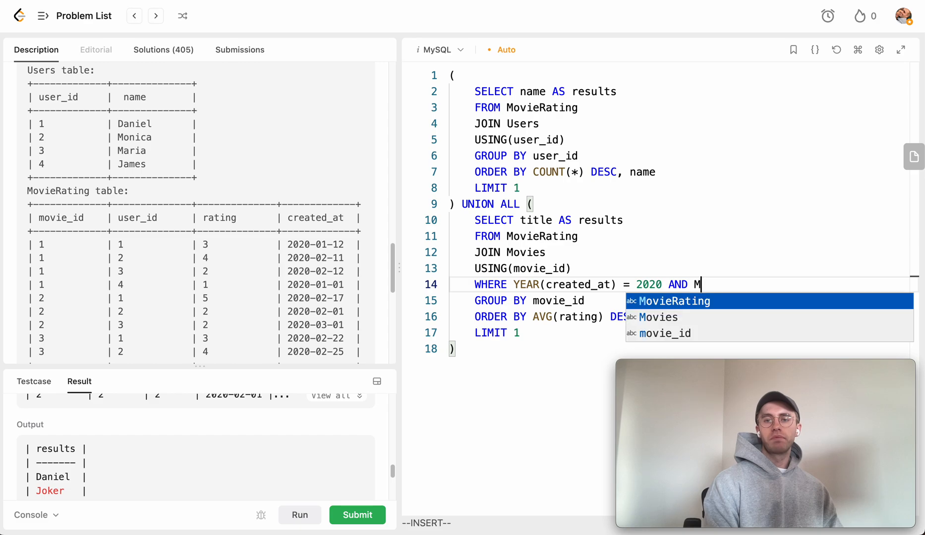
pyautogui.write('ONTH(created_at) =')
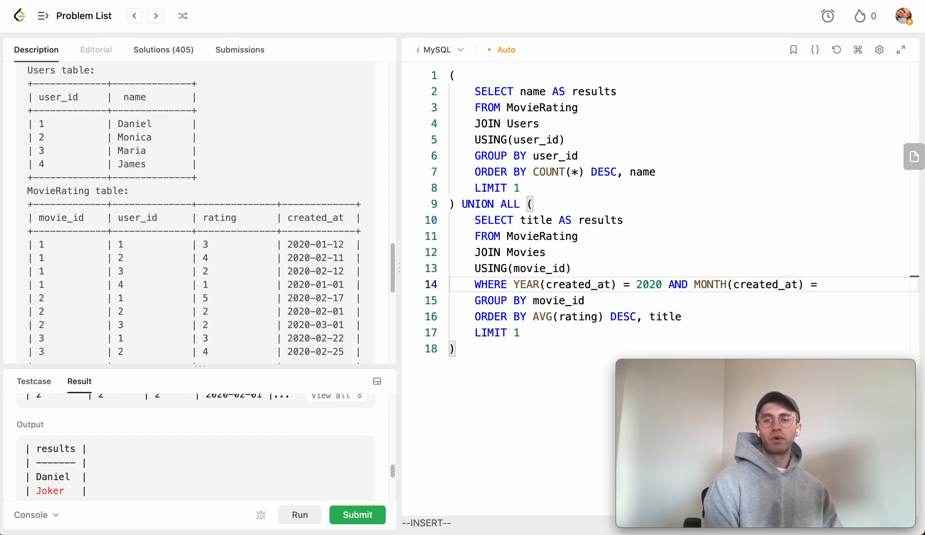
pyautogui.write('2')
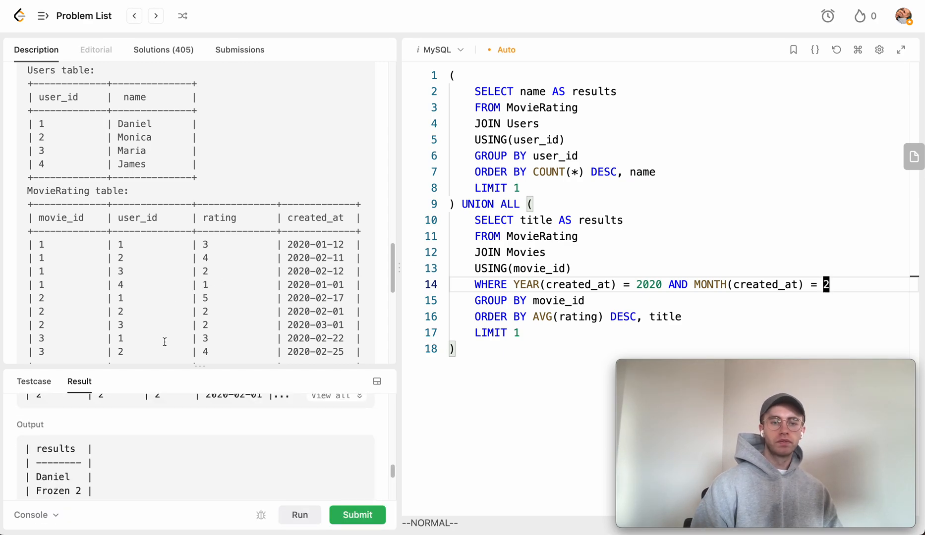
pyautogui.click(357, 515)
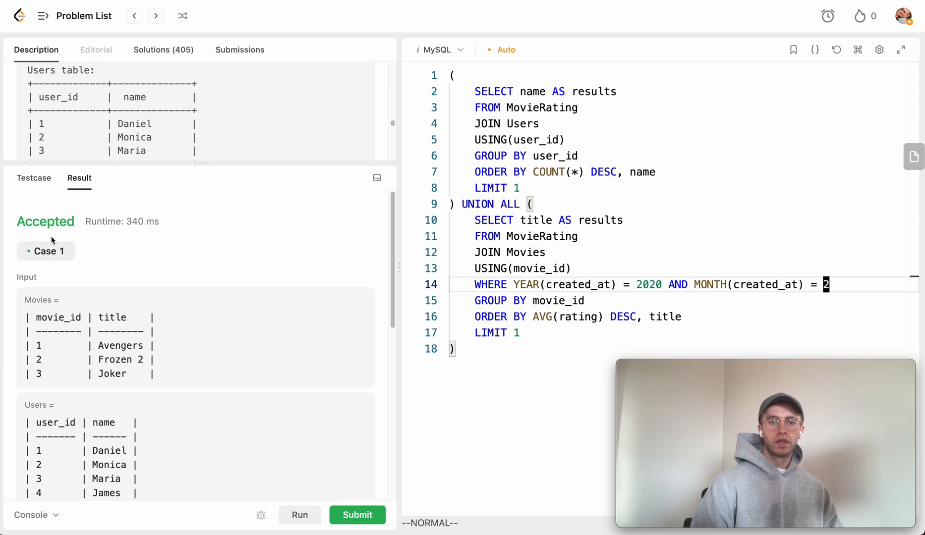
# Step: Submit the solution, confirm it is Accepted, and return to the problem description
pyautogui.click(357, 515)
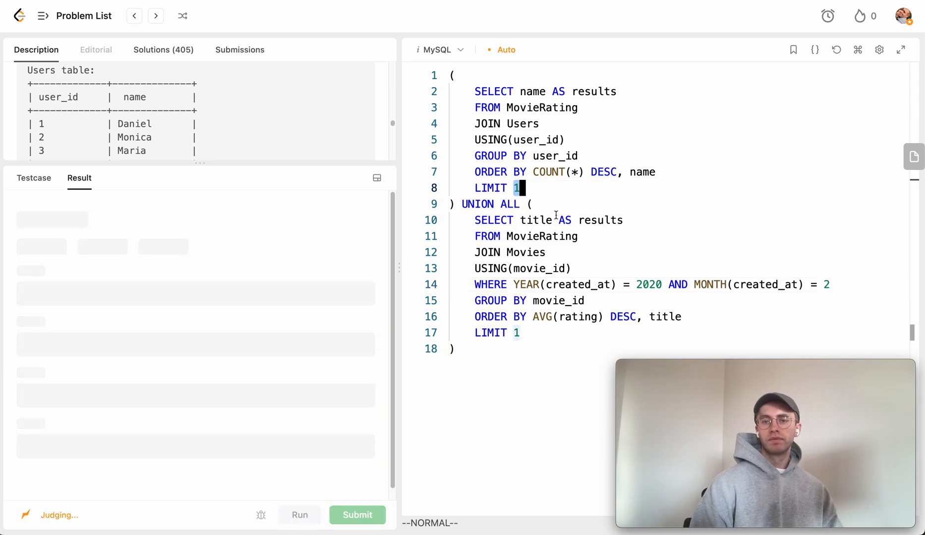
pyautogui.click(357, 514)
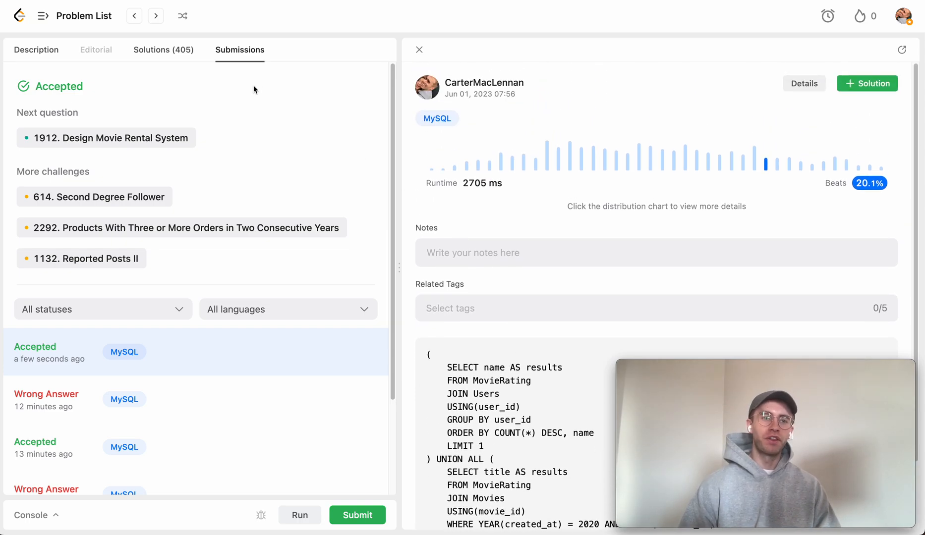
pyautogui.click(36, 50)
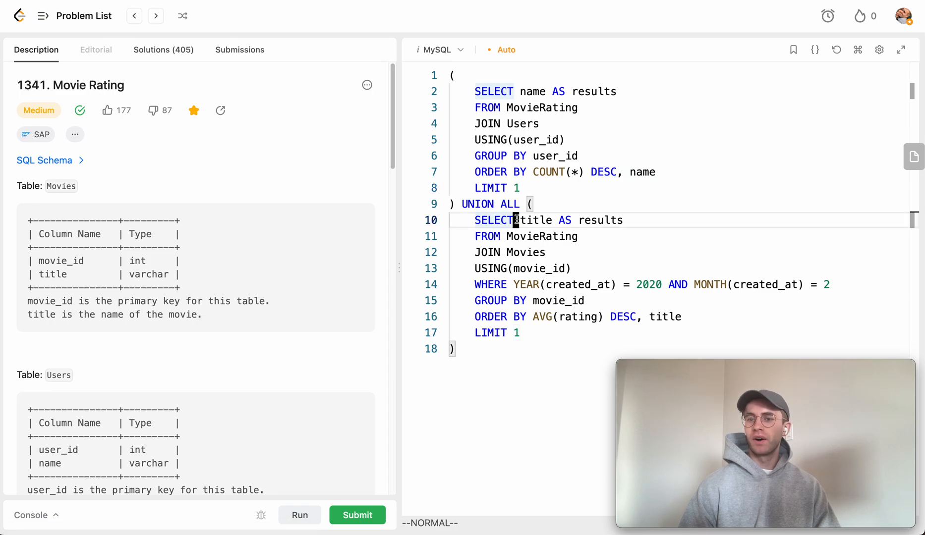